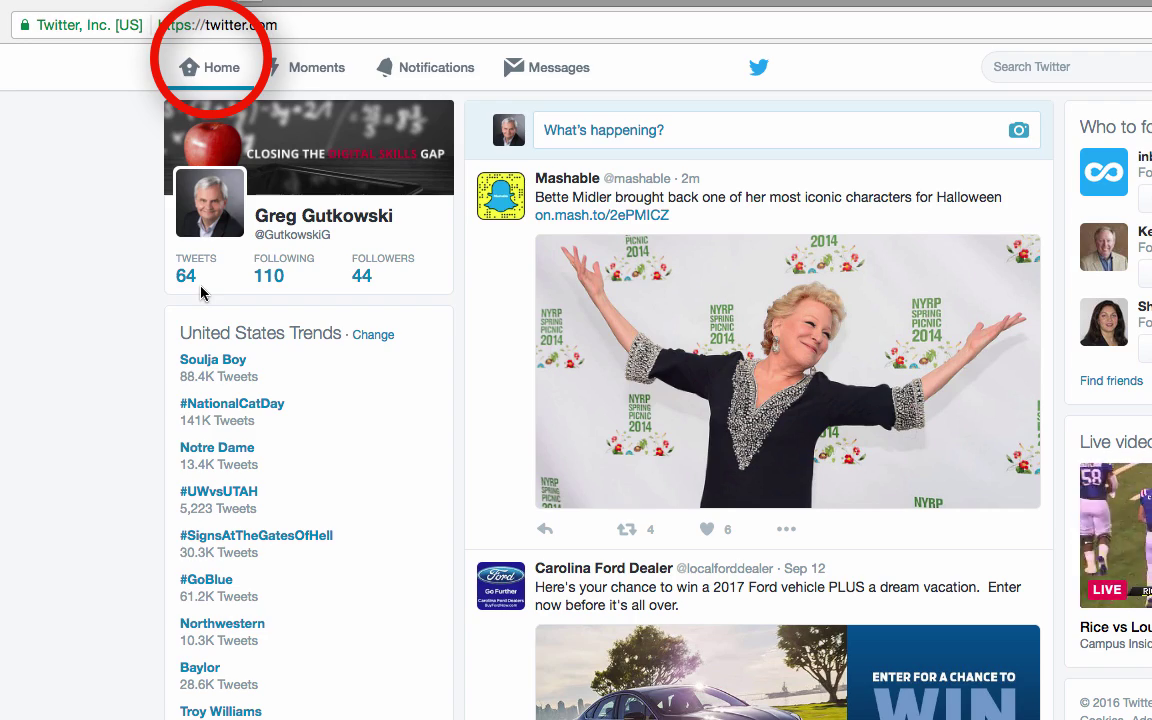
mouse_move(213, 85)
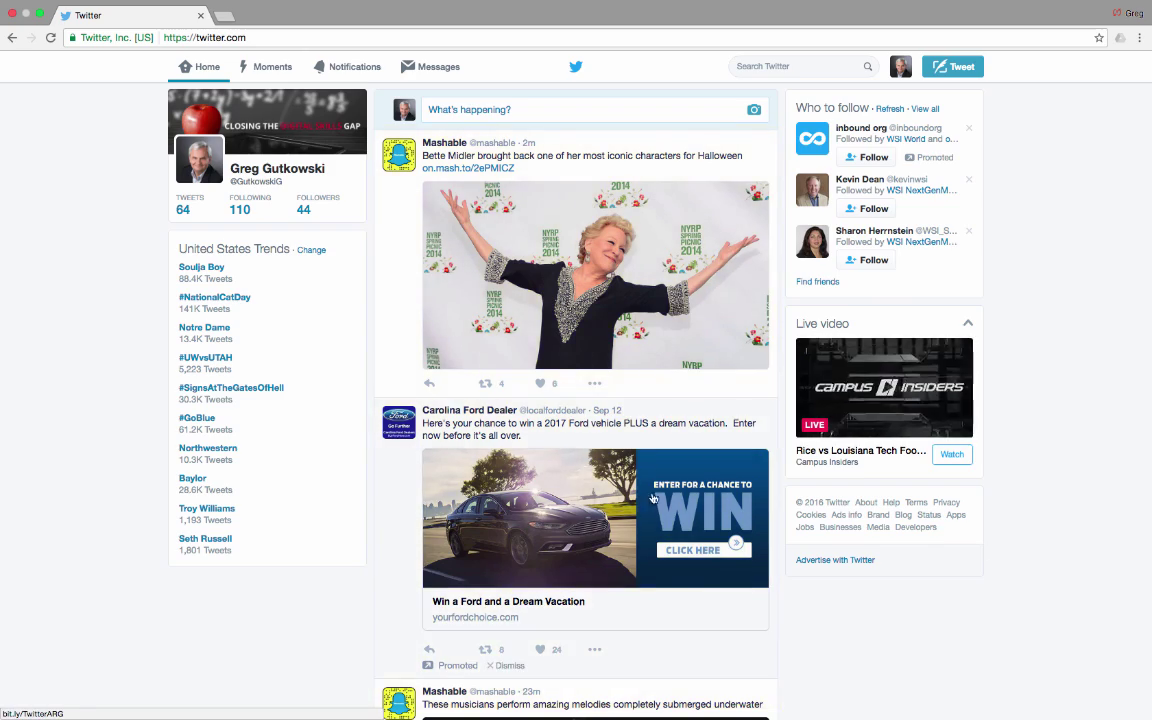
- Open Moments and browse the Election 2016, NFL and News story categories
scroll("down", 3)
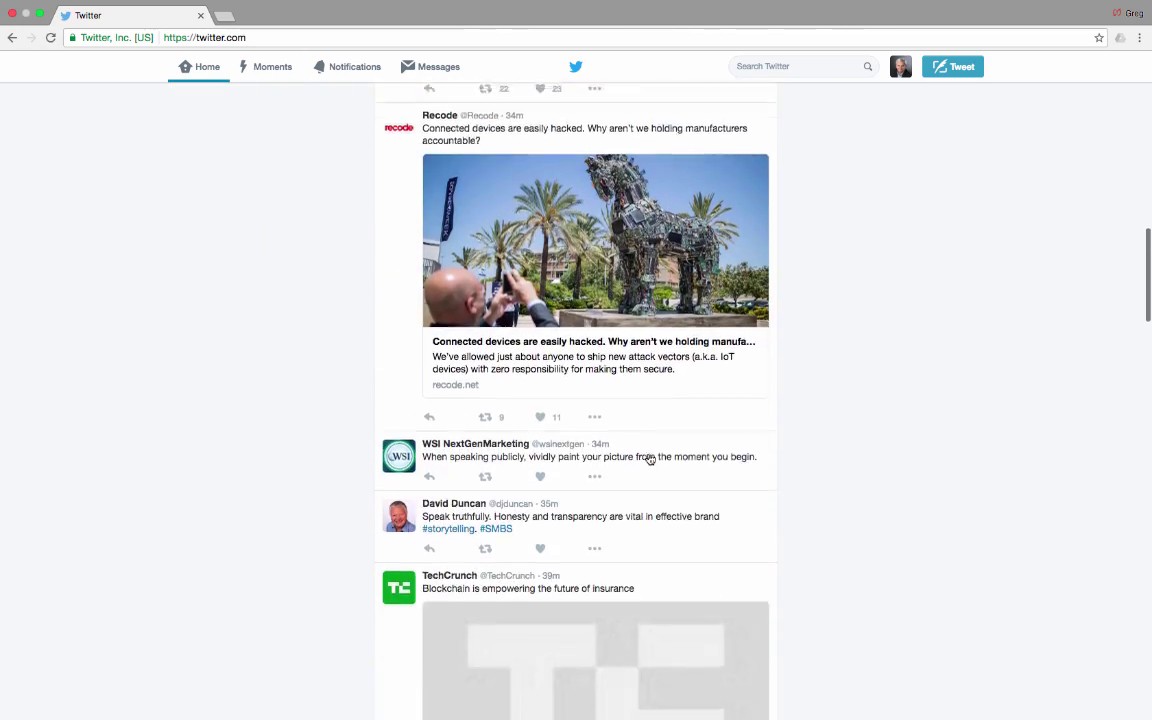
scroll("down", 3)
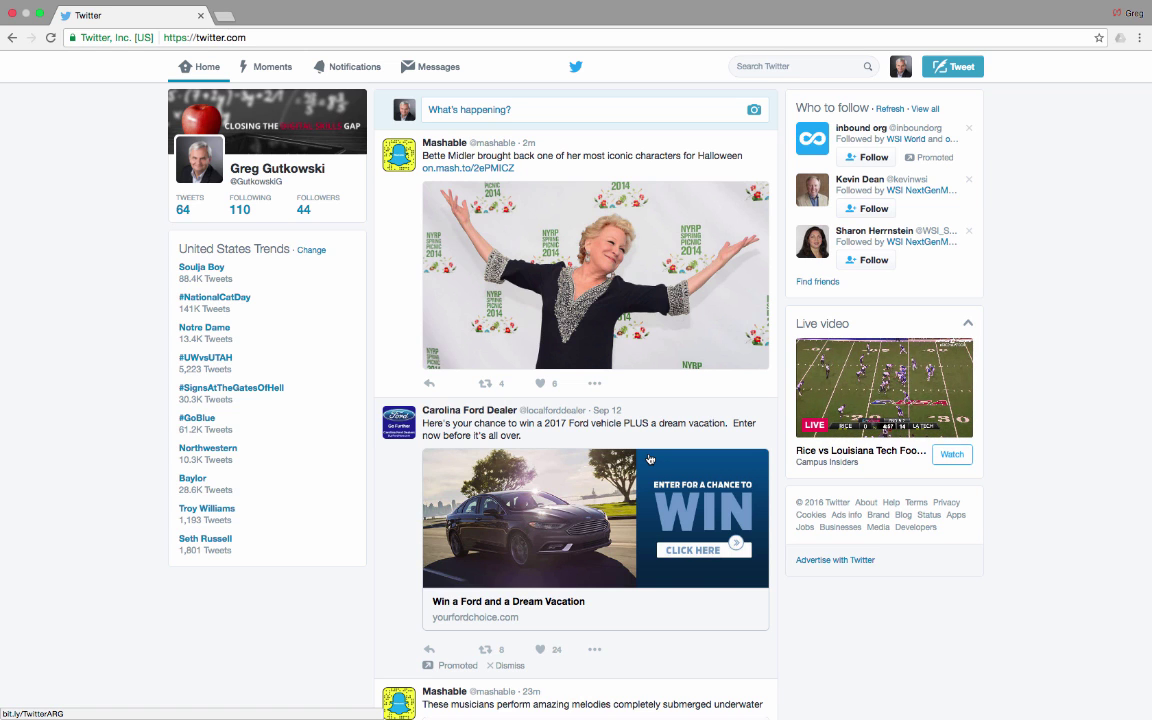
mouse_move(649, 353)
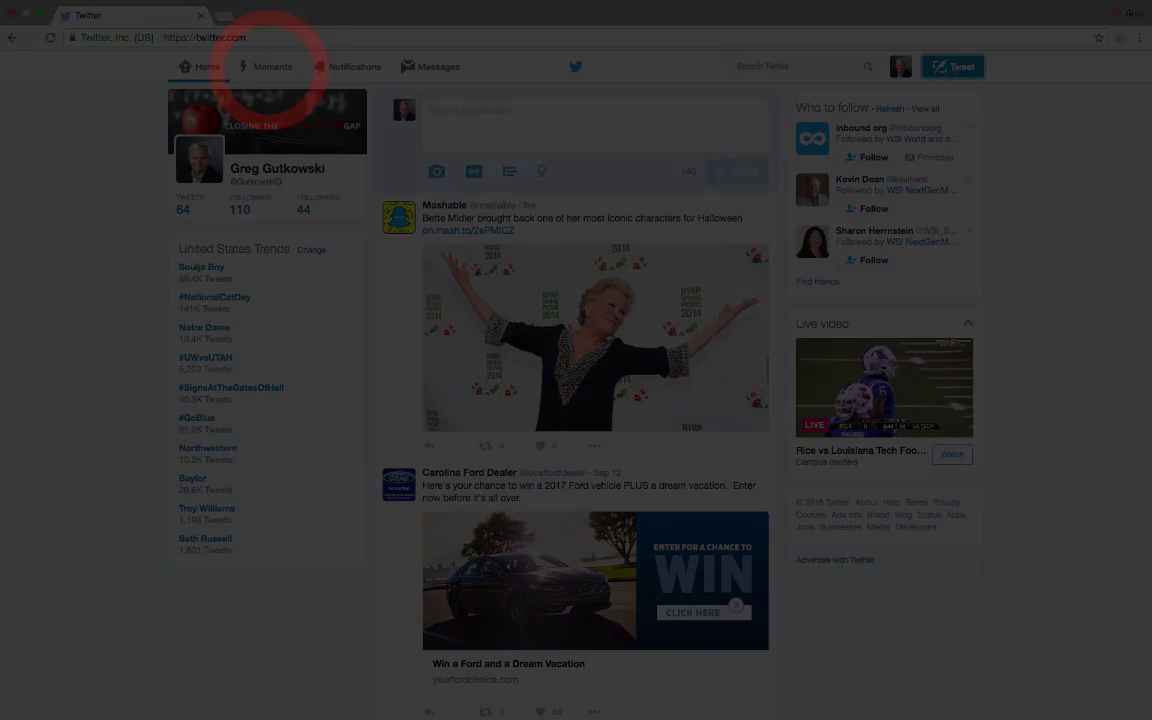
left_click(271, 66)
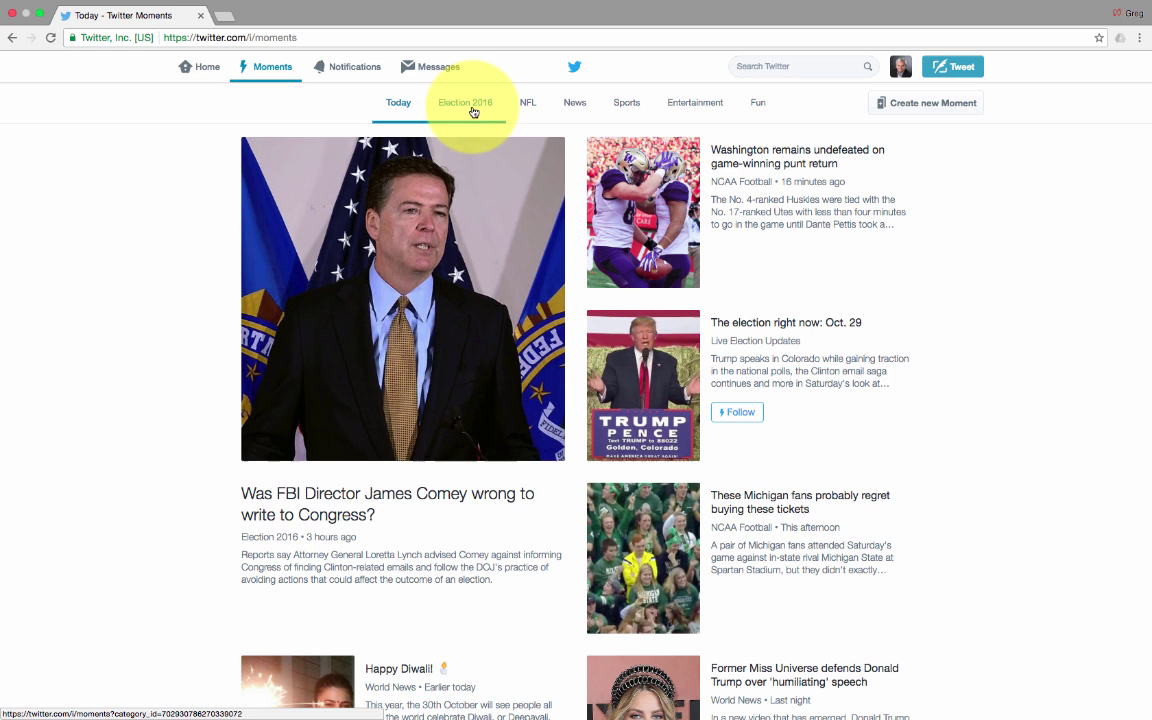
left_click(465, 102)
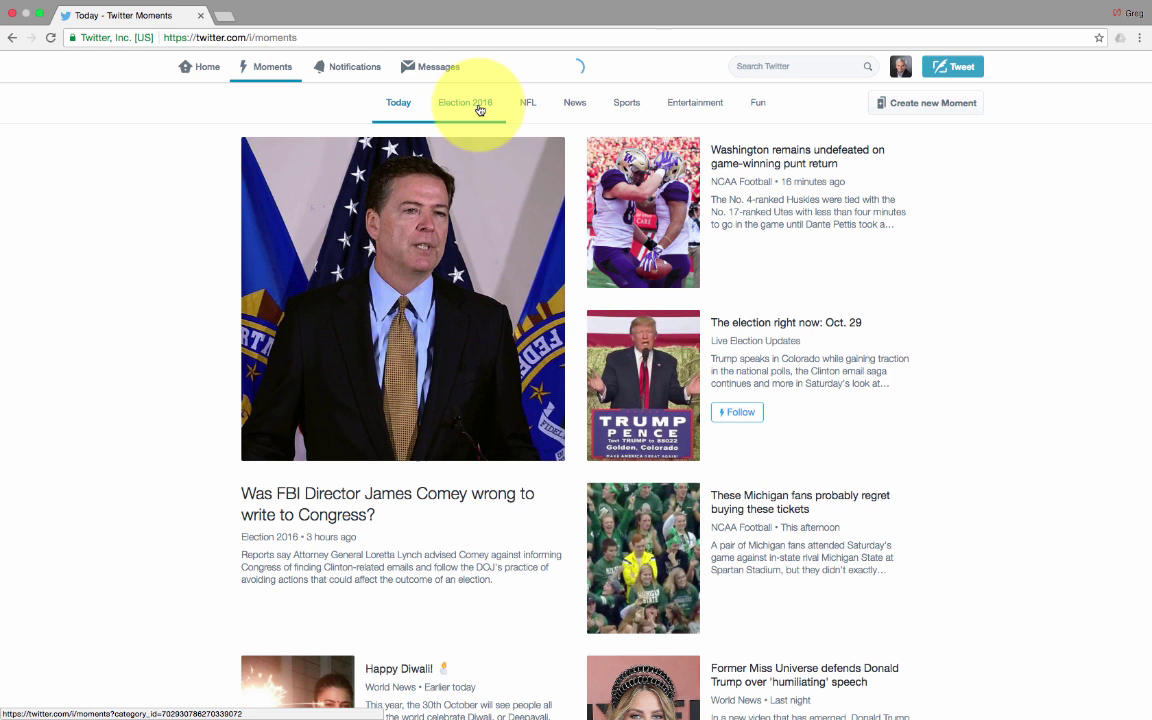
left_click(464, 102)
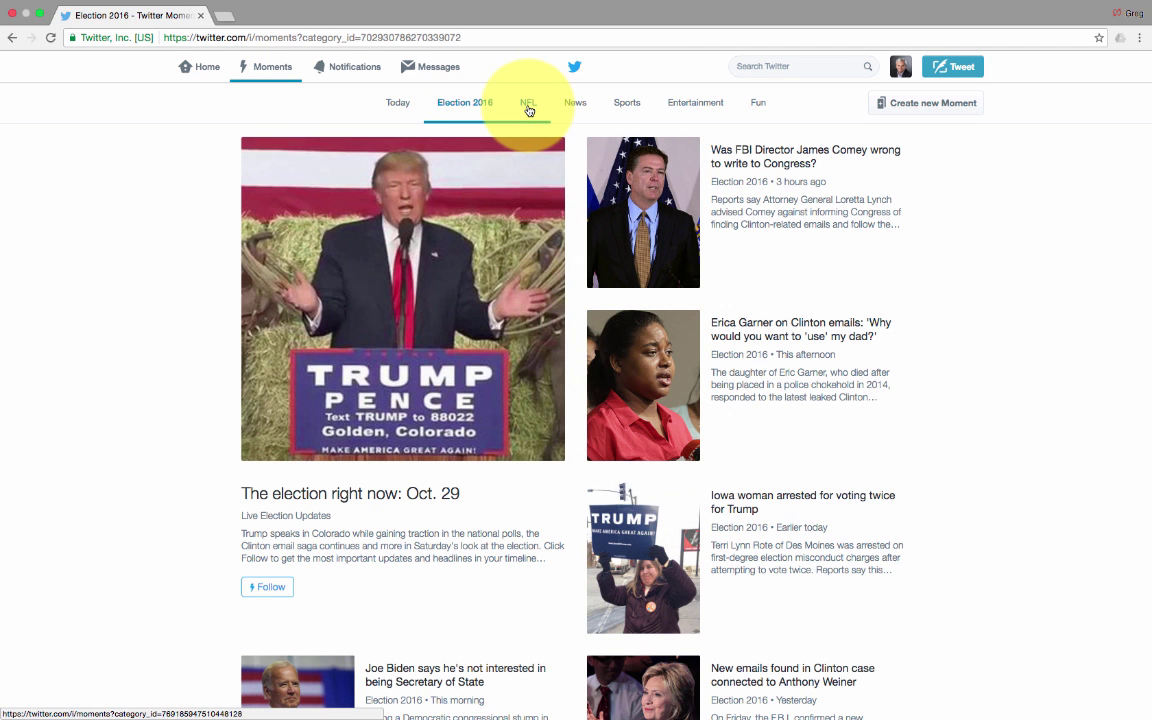
left_click(528, 102)
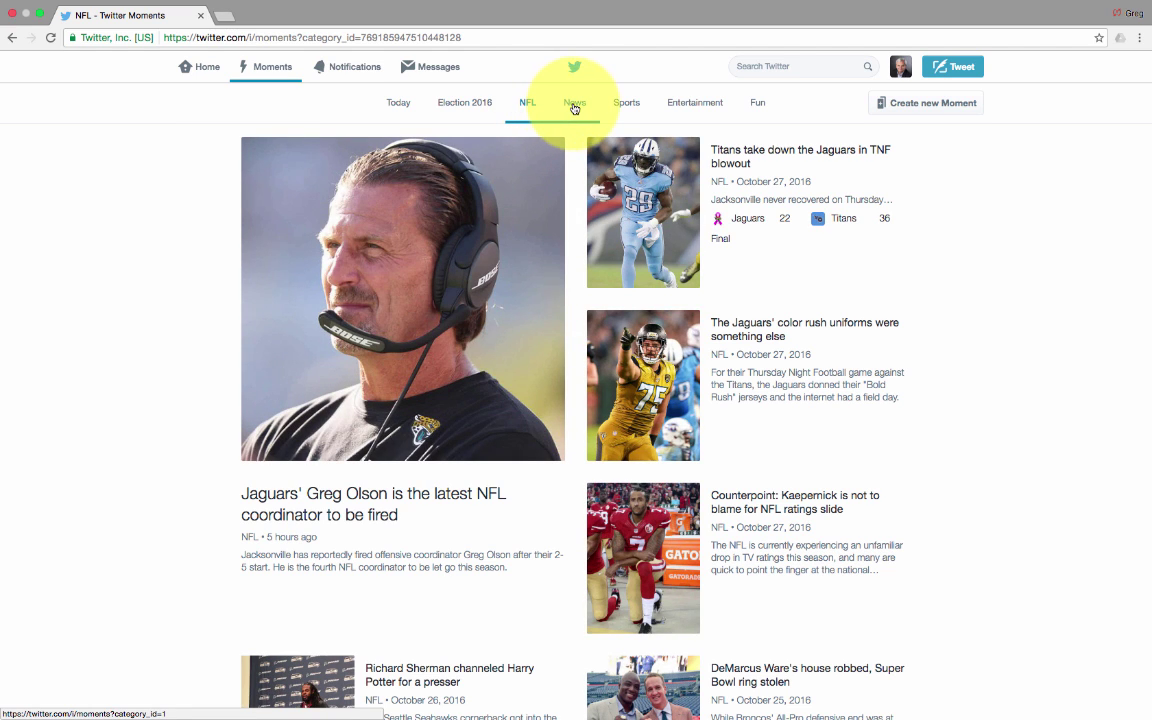
left_click(573, 102)
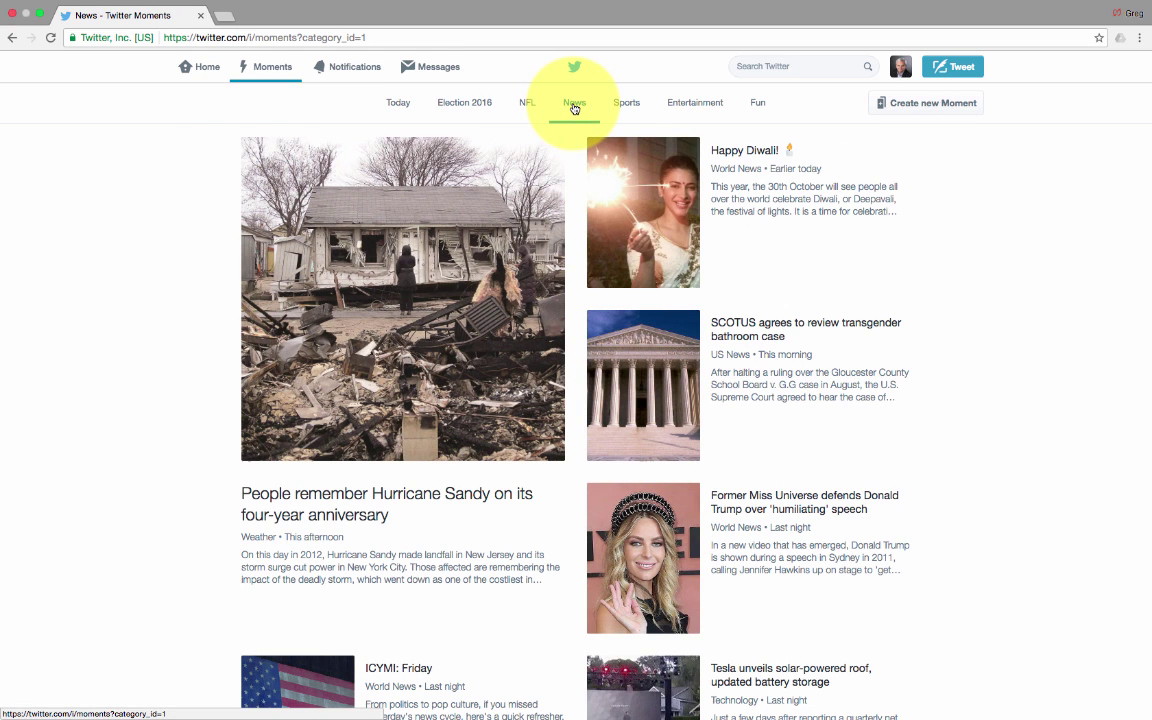
- Browse the Sports, Entertainment and Fun categories and pick the Happy Bat-urday everyone! moment
left_click(626, 102)
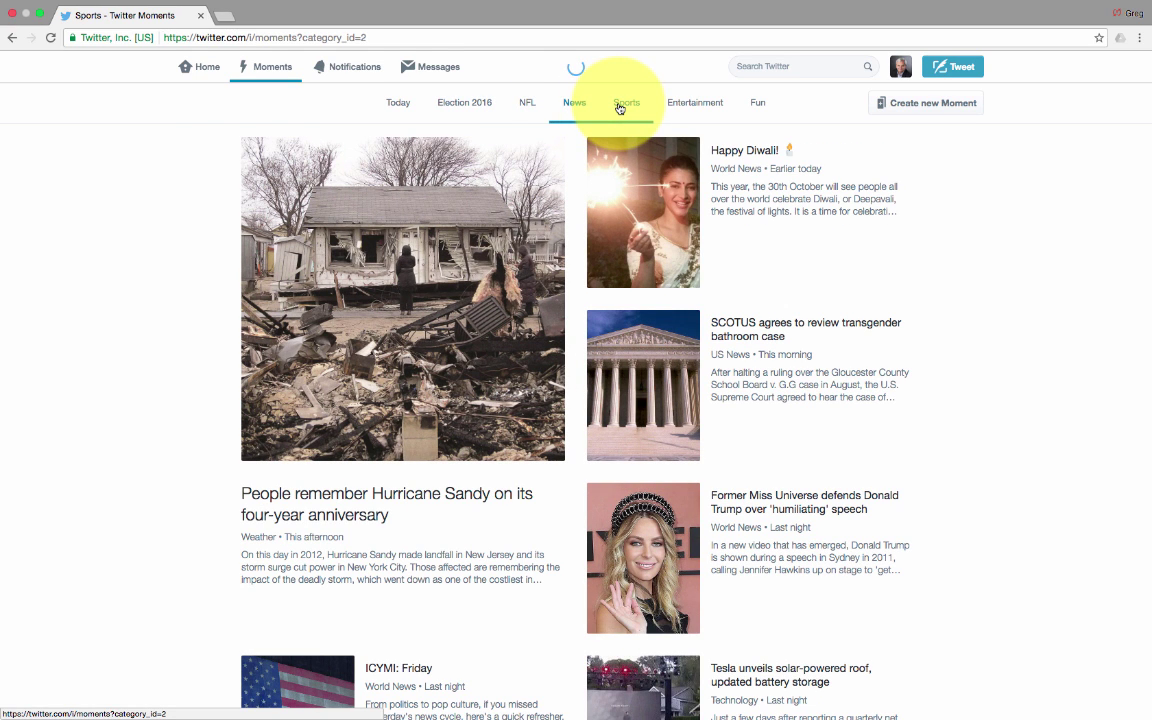
left_click(626, 102)
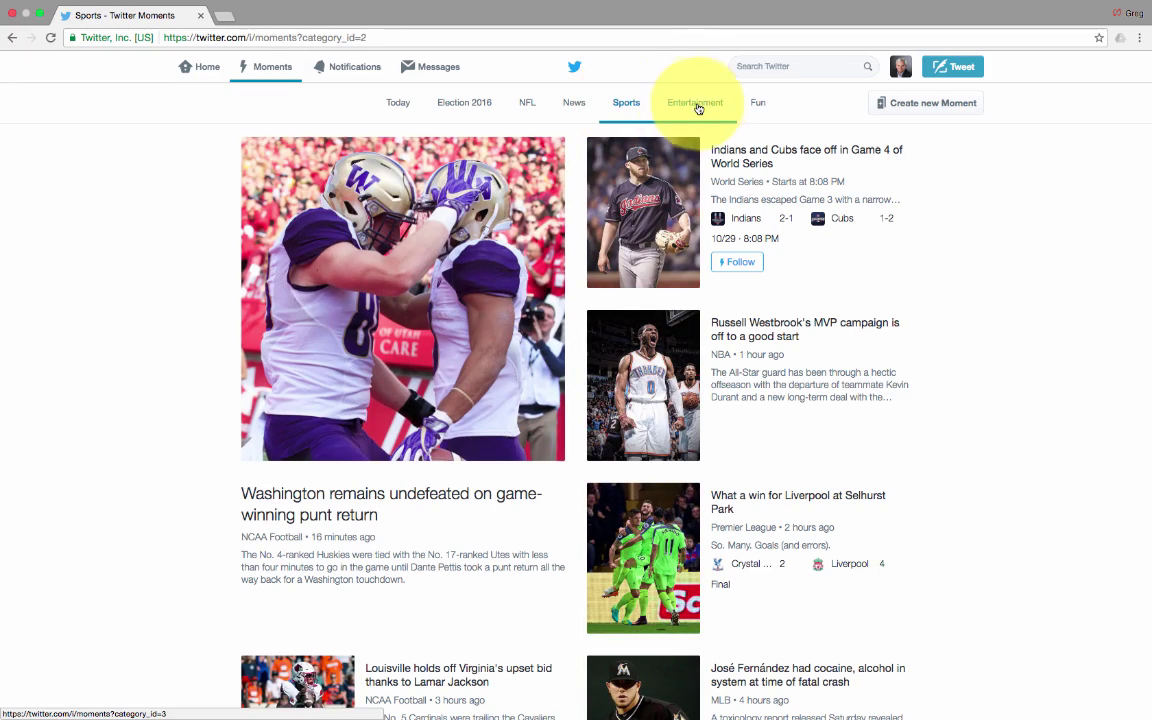
left_click(694, 102)
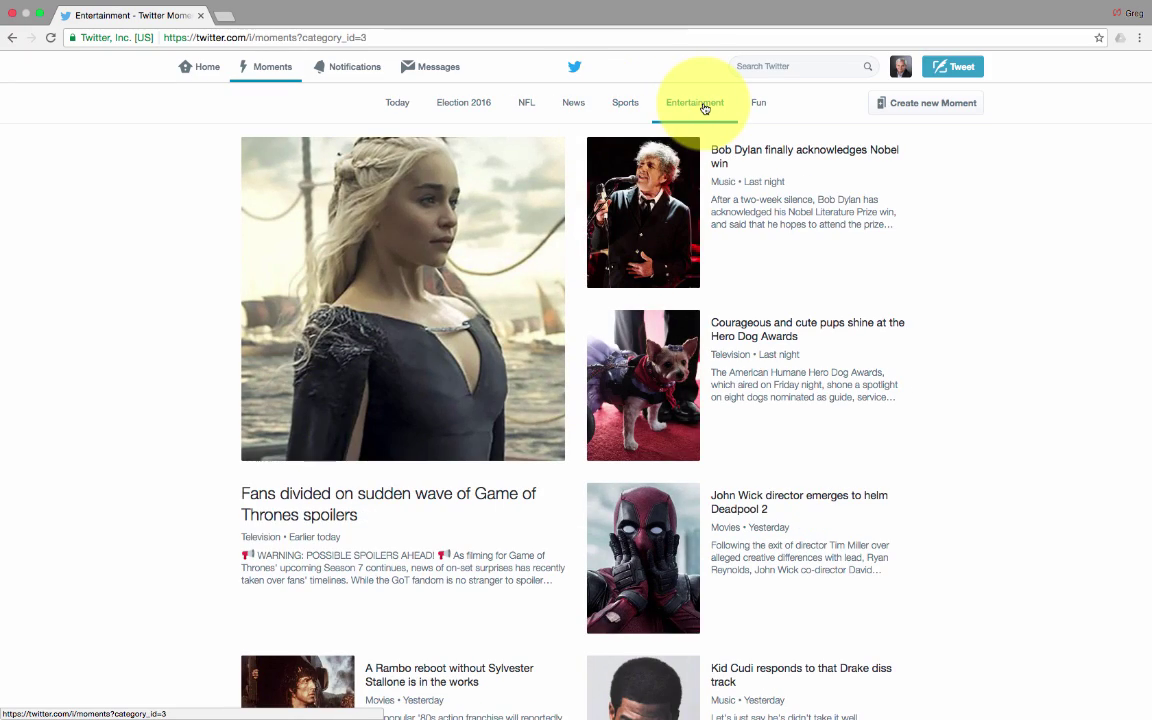
left_click(758, 102)
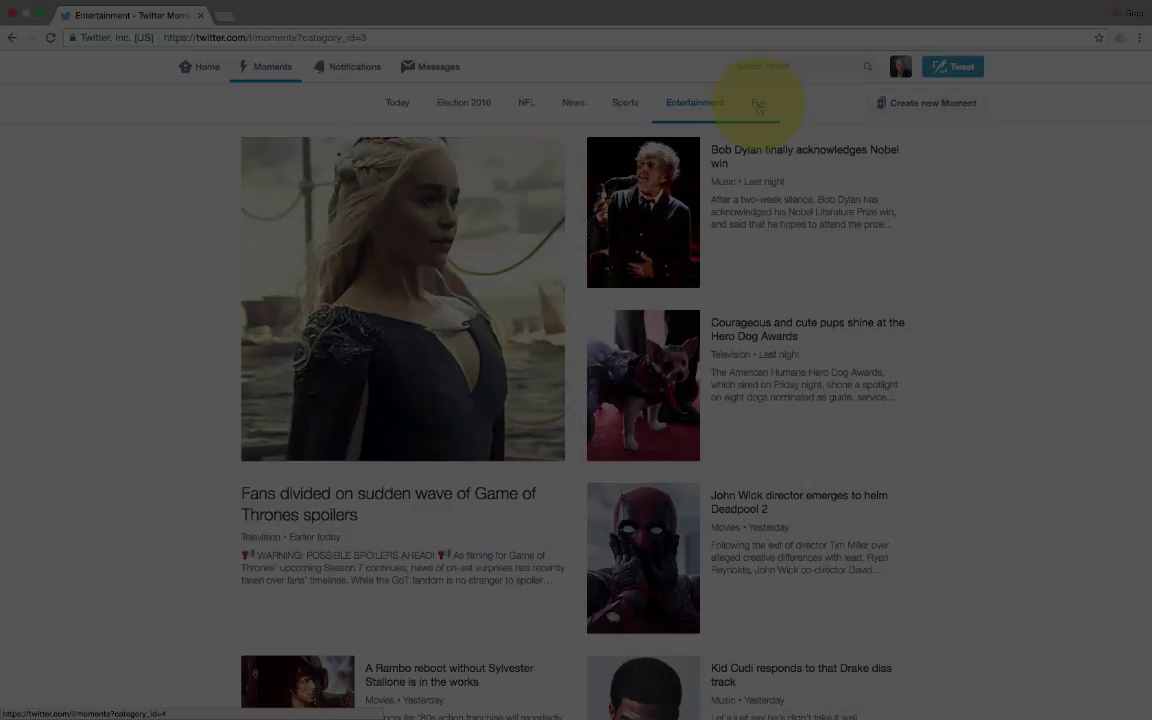
left_click(758, 102)
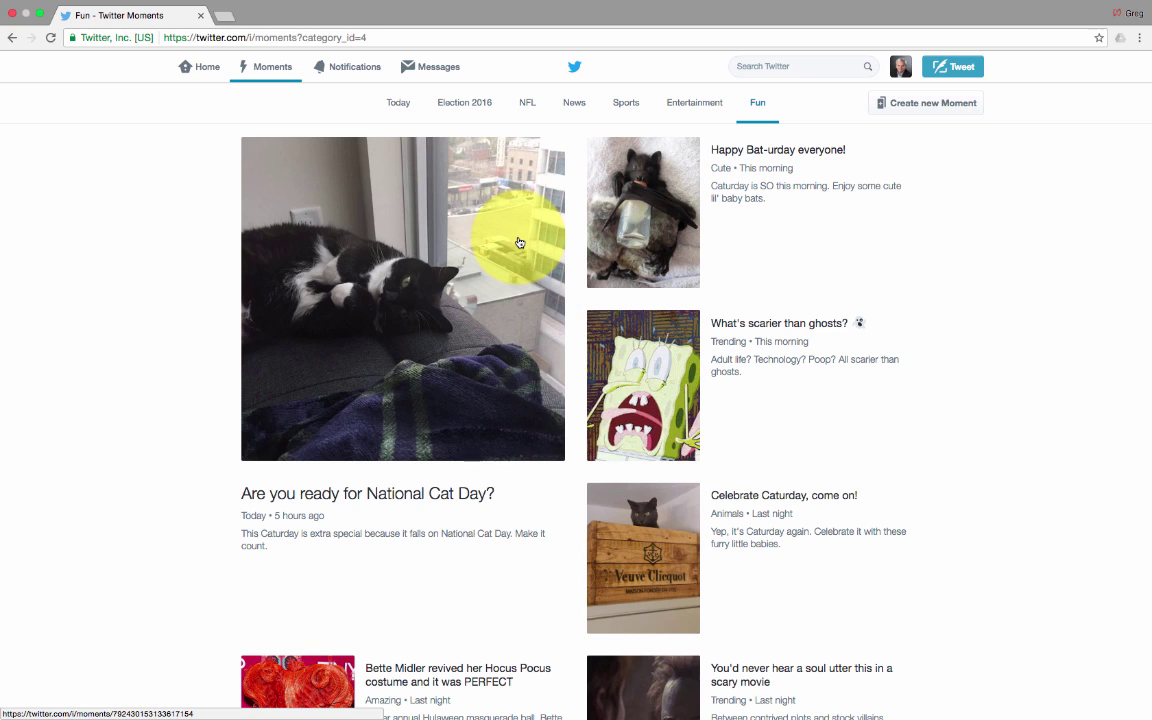
mouse_move(535, 240)
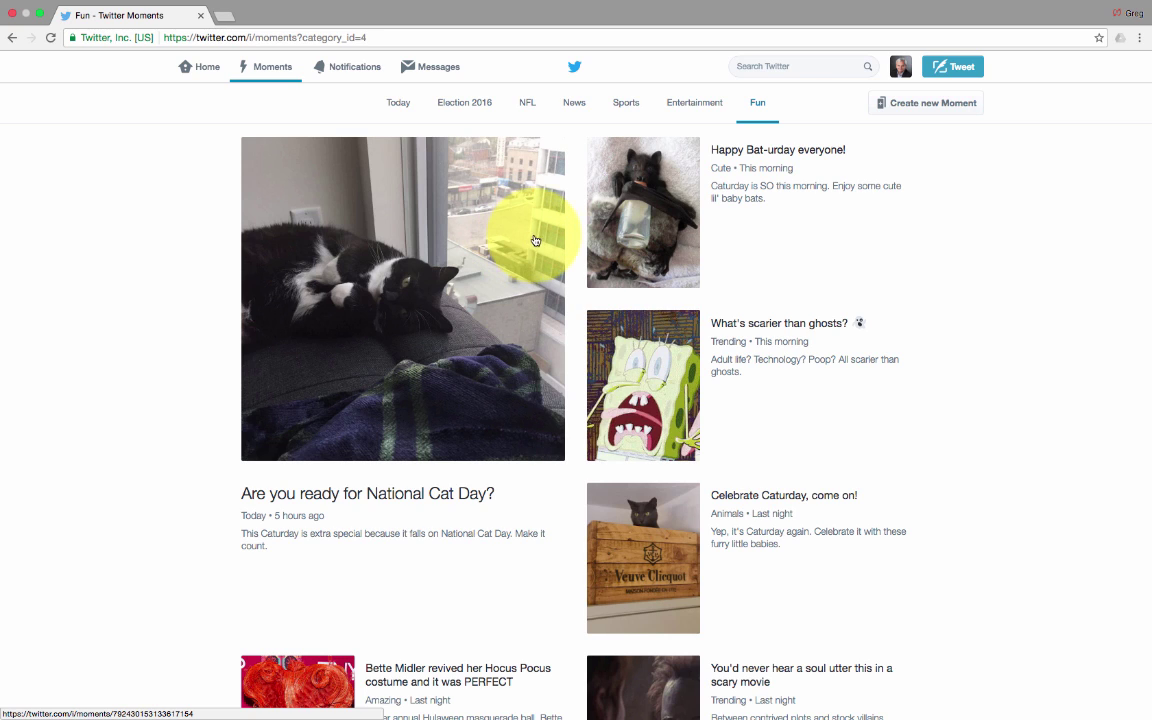
mouse_move(592, 232)
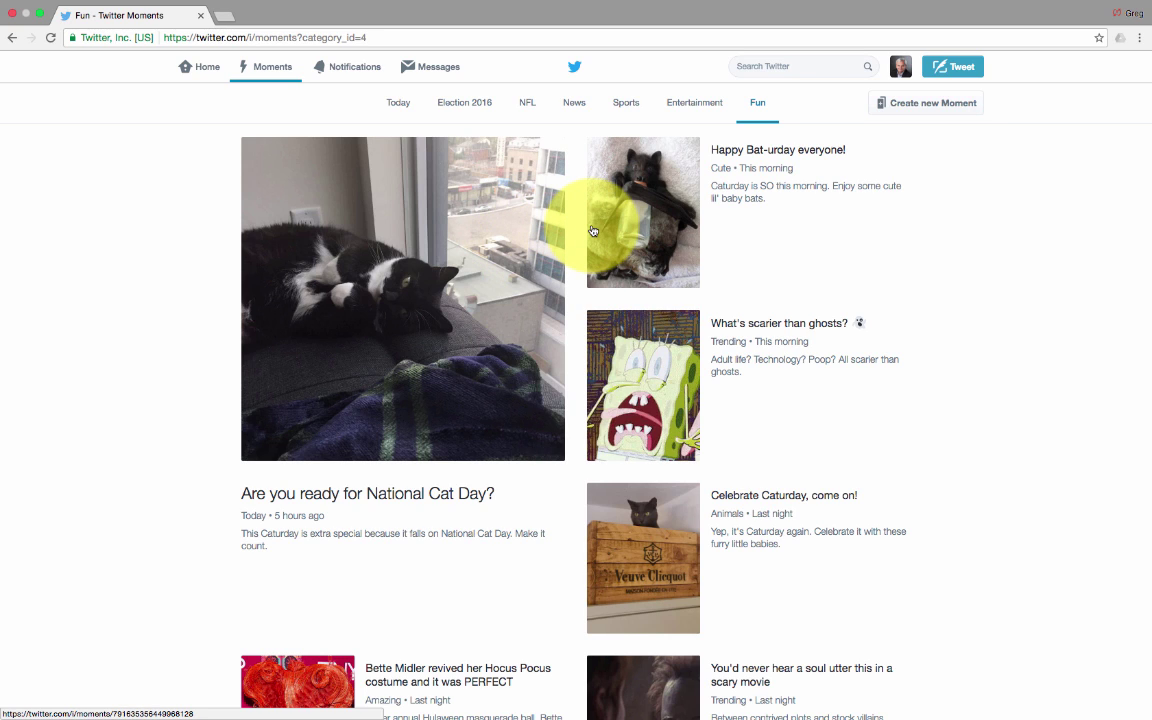
left_click(777, 149)
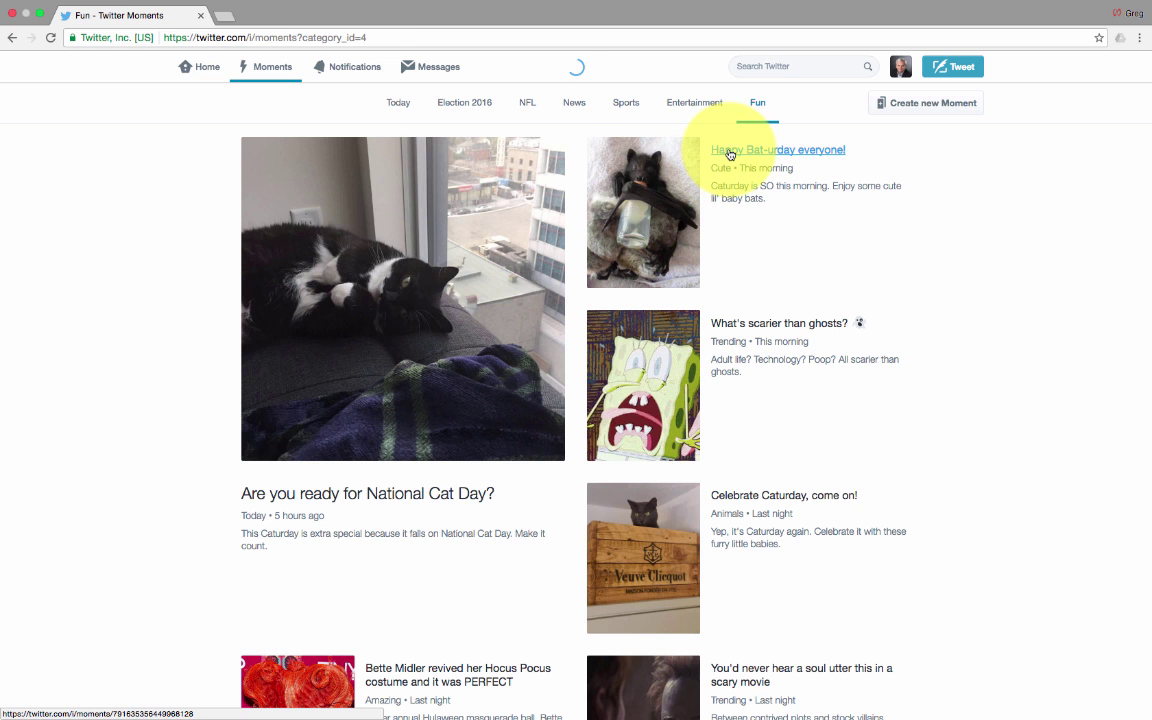
- Draft 'I lov' as a share of the Bat-urday moment, discard it, and go Home
left_click(777, 149)
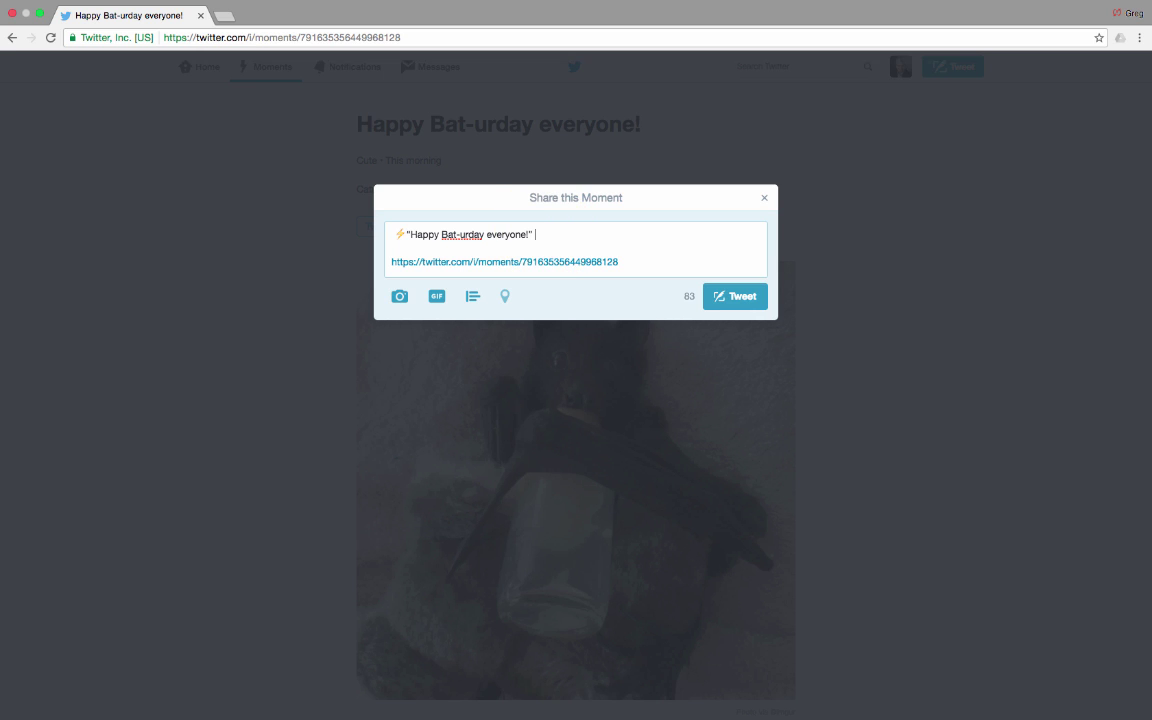
type("I lov")
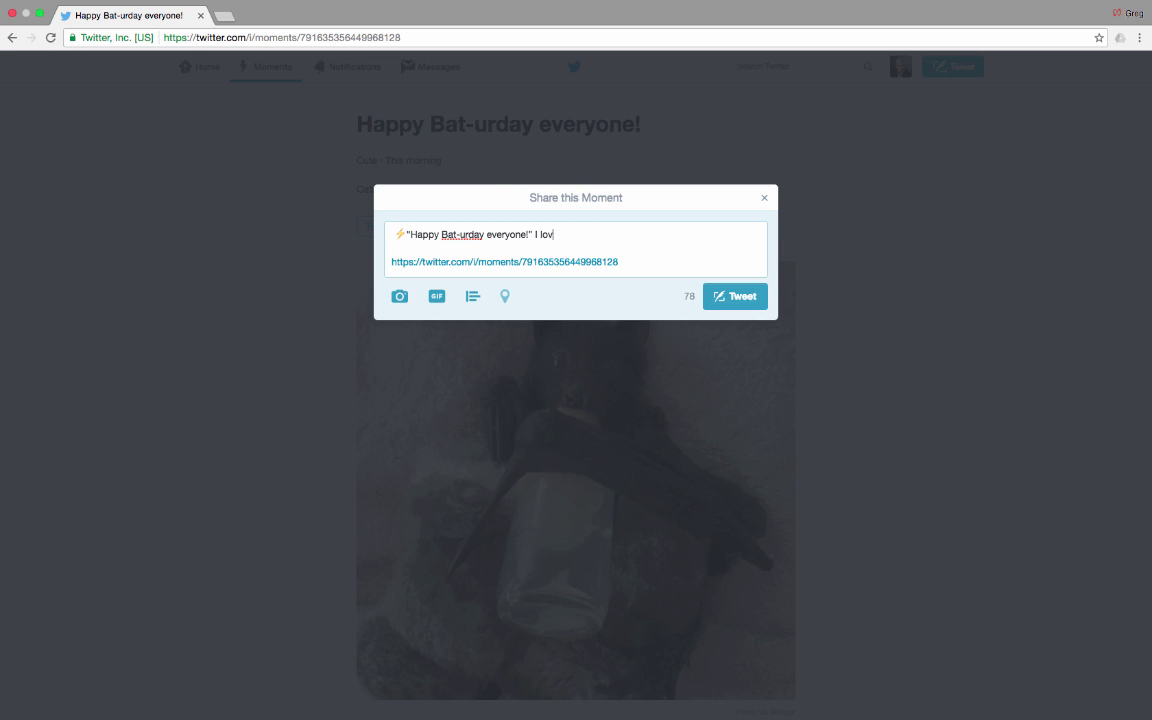
left_click(764, 197)
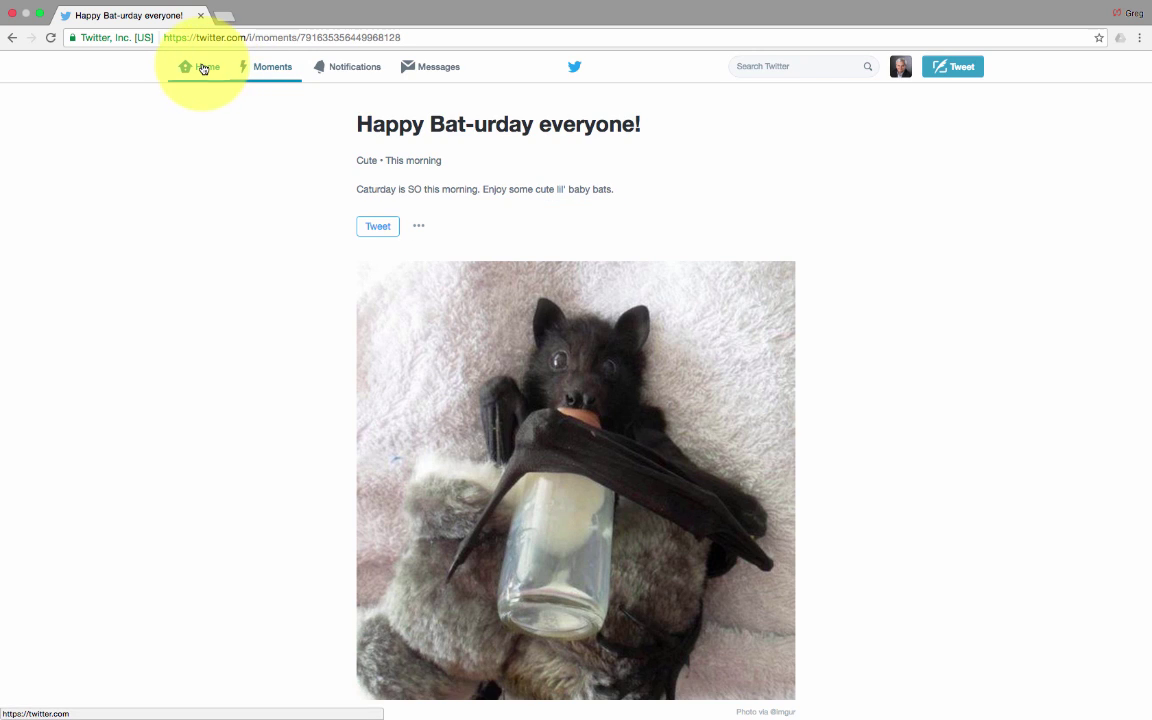
left_click(198, 66)
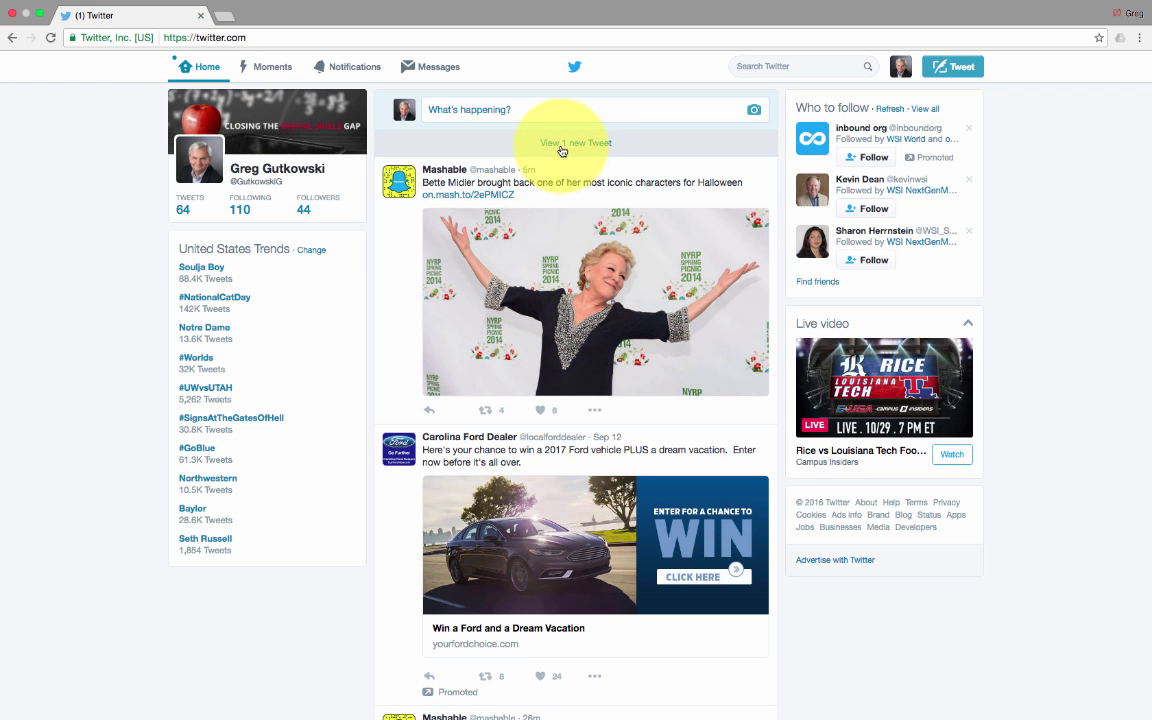
- Load the 'View 1 new Tweet' update at the top of the timeline
left_click(575, 142)
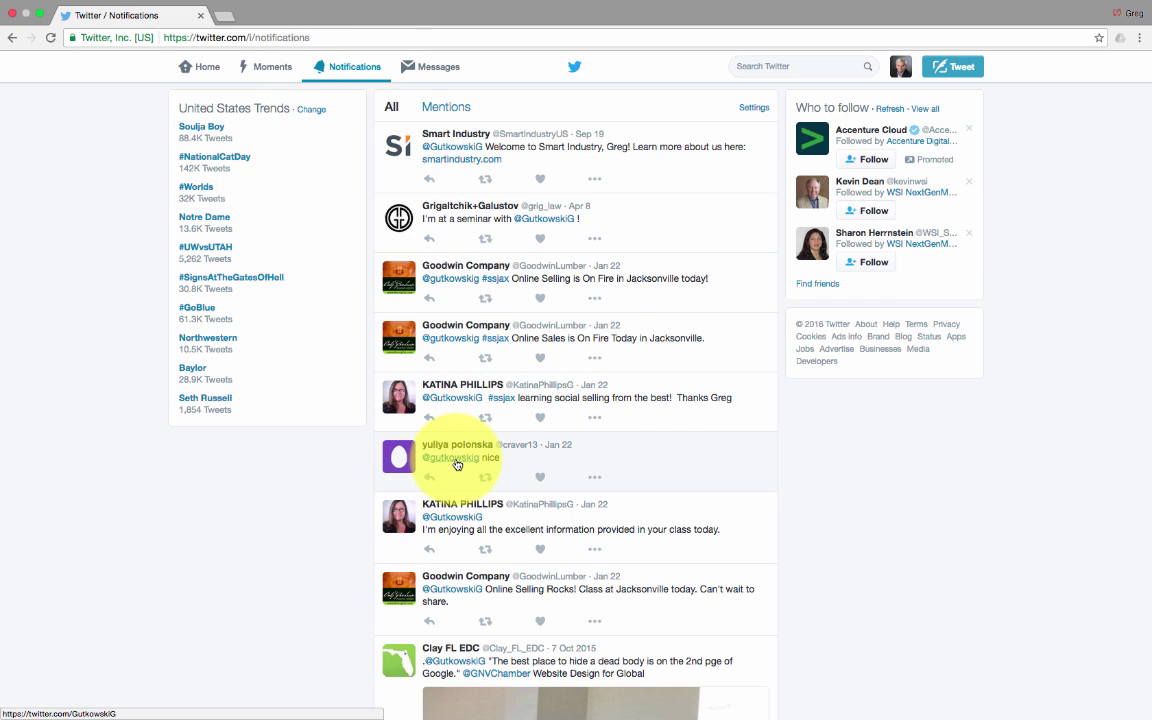
mouse_move(452, 457)
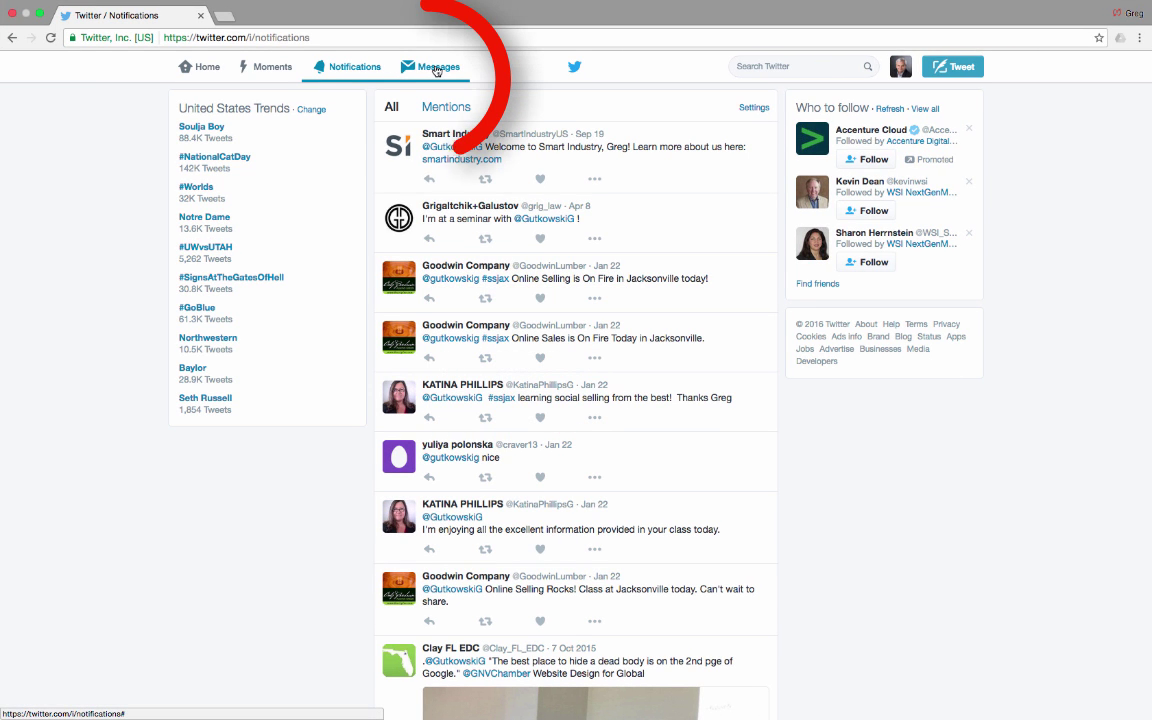
- Open Messages from the top bar to list direct message conversations
left_click(430, 66)
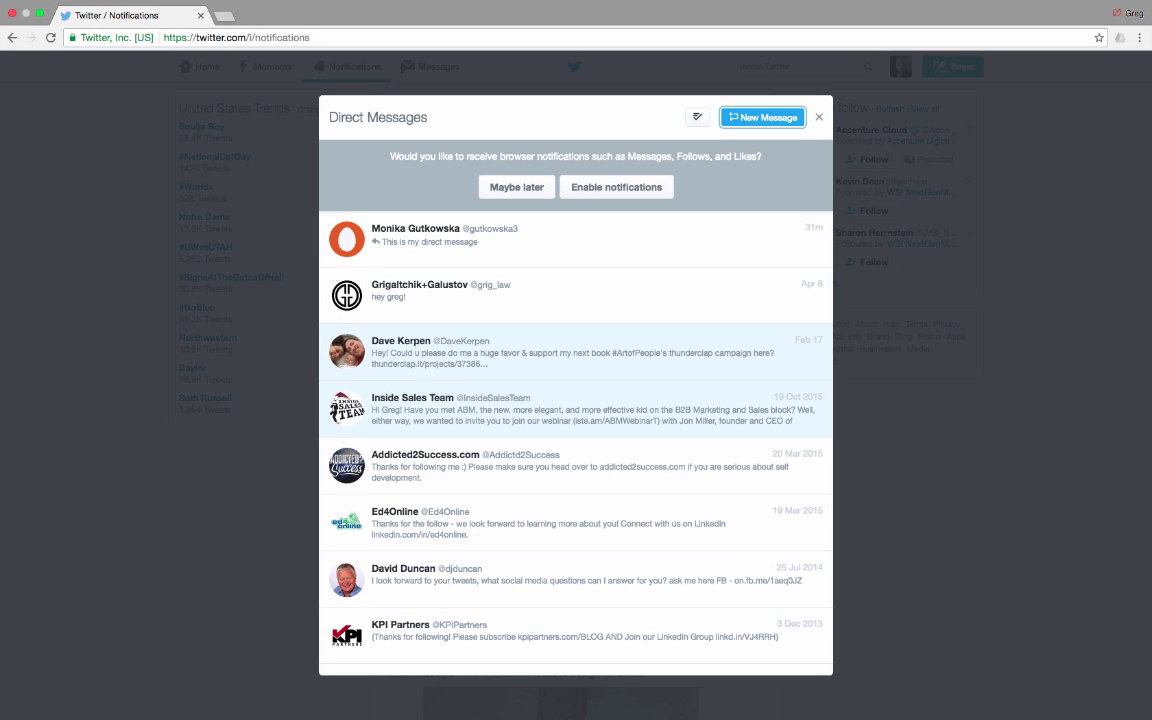
left_click(761, 117)
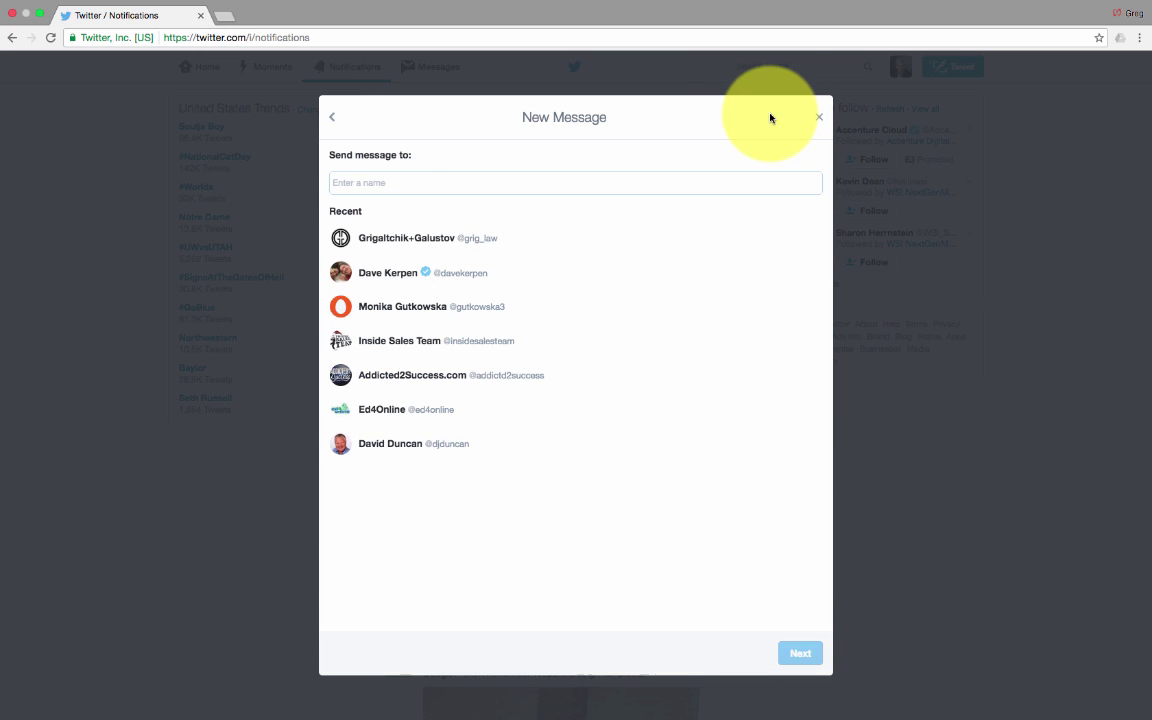
left_click(402, 306)
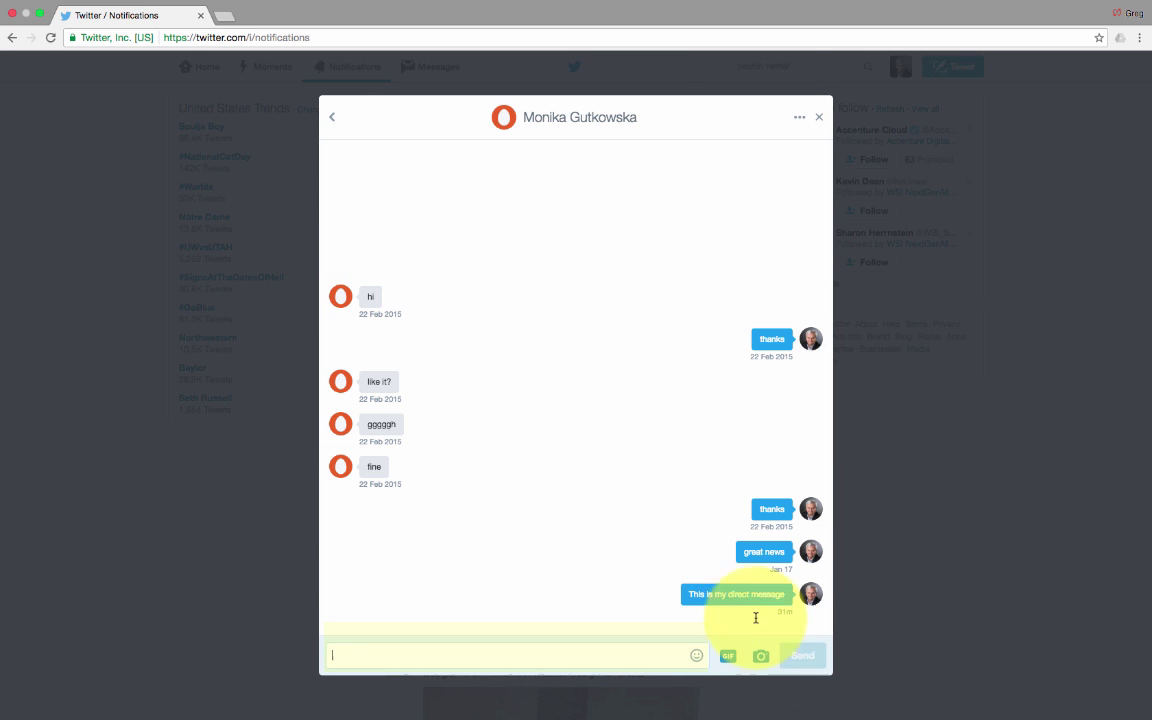
type("This is another direct message")
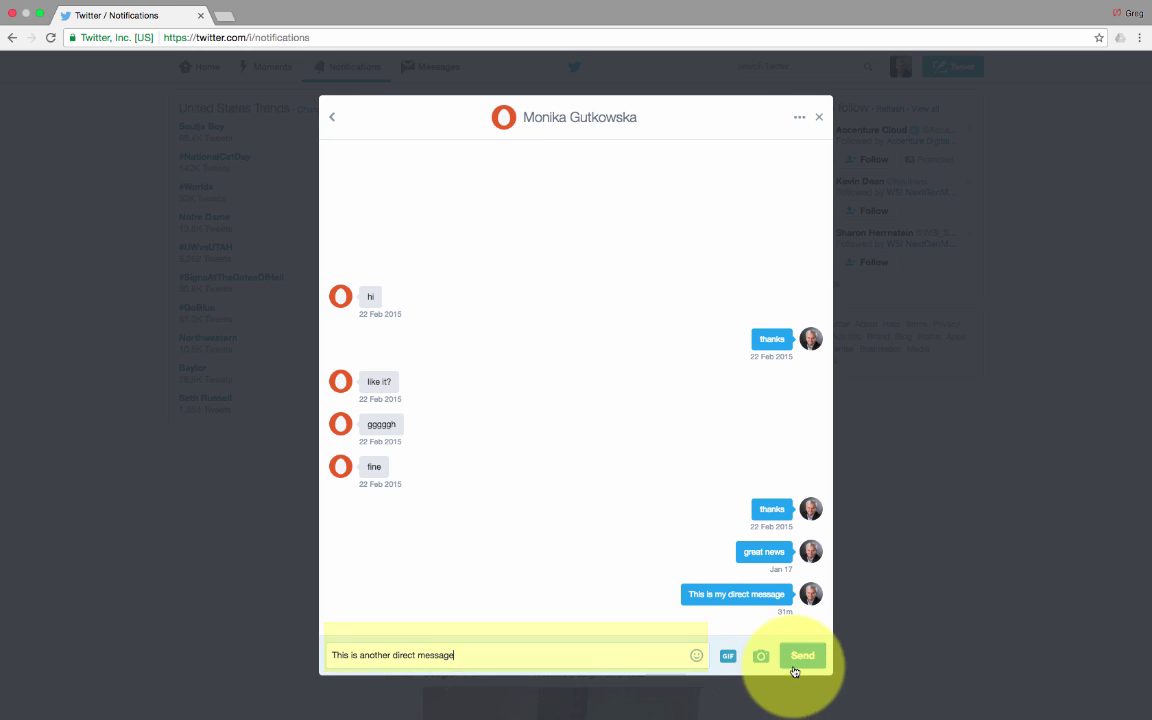
left_click(803, 655)
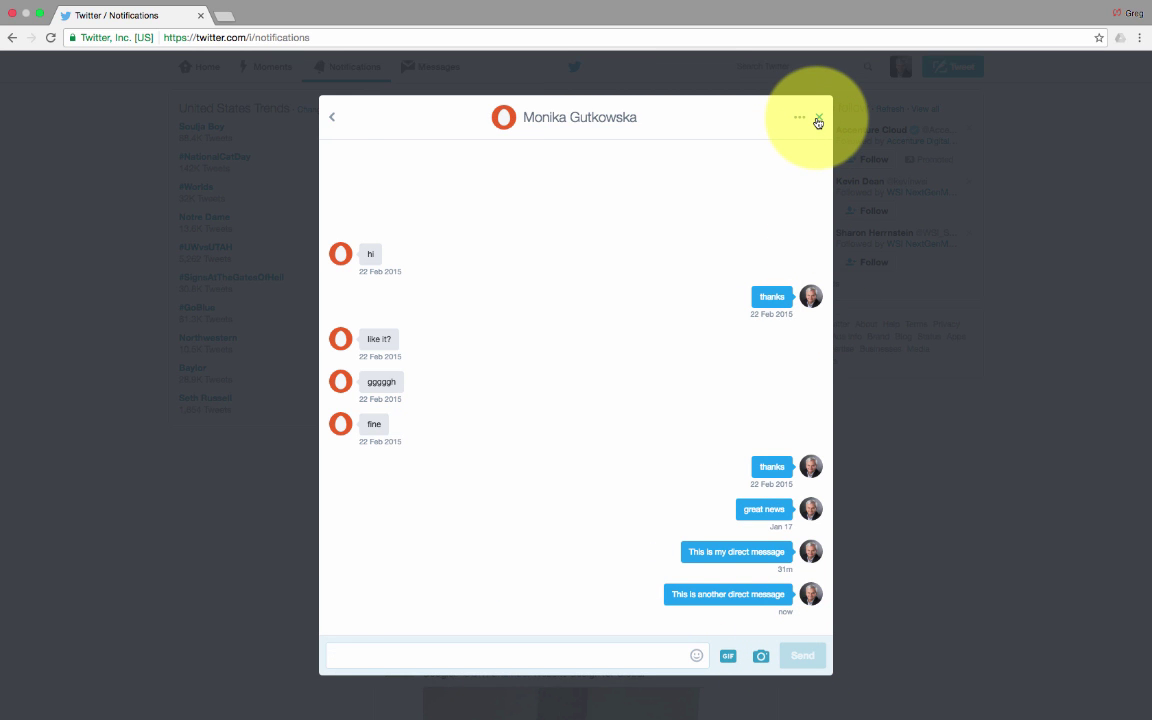
left_click(818, 117)
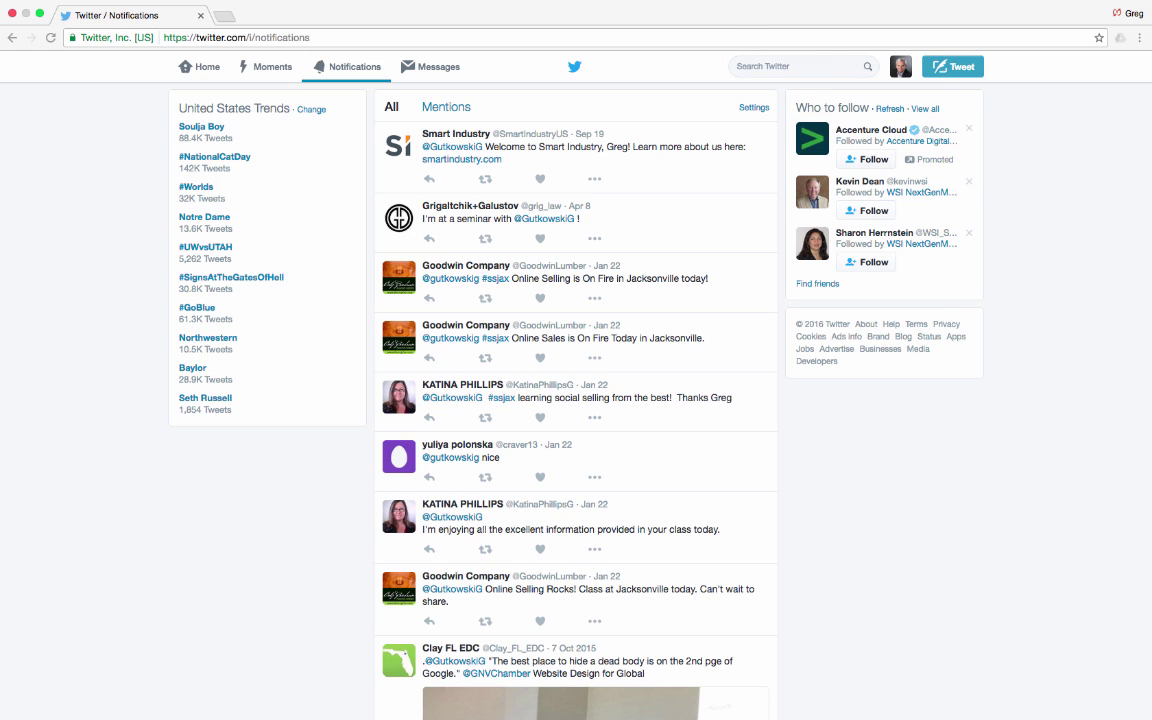
- Search Twitter for 'IBM' and open the IBM account profile
type("IBM")
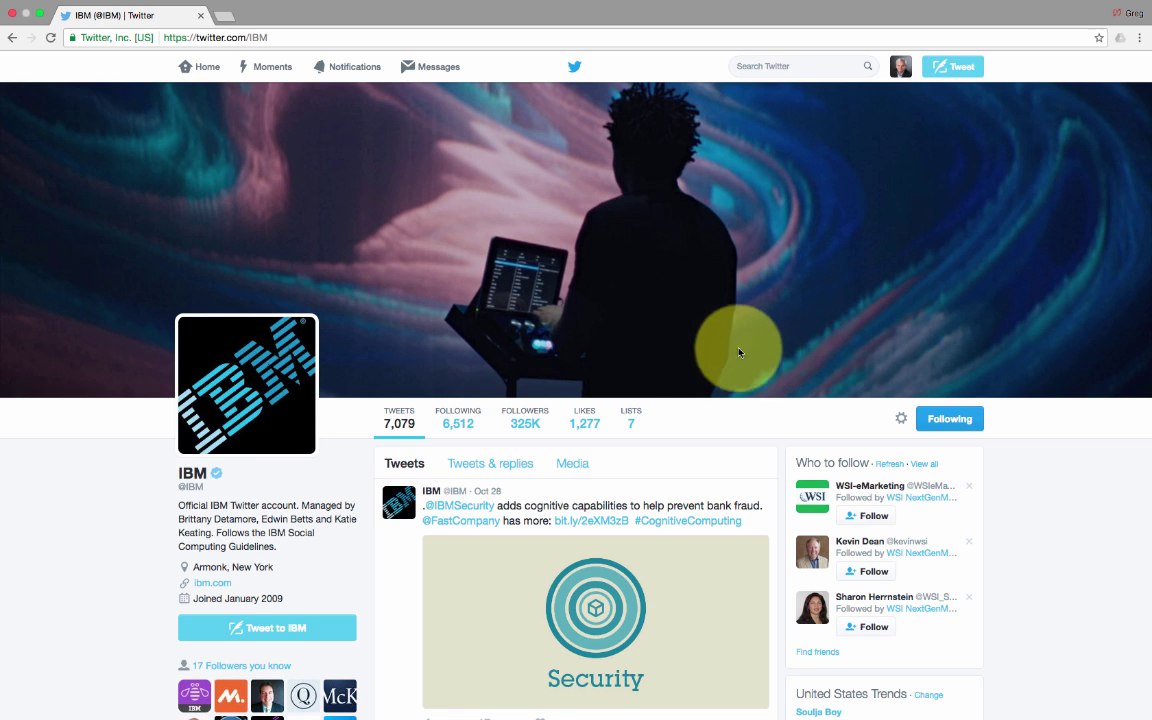
- Scroll through IBM's tweets, then open Greg Gutkowski's own profile page
scroll("down", 3)
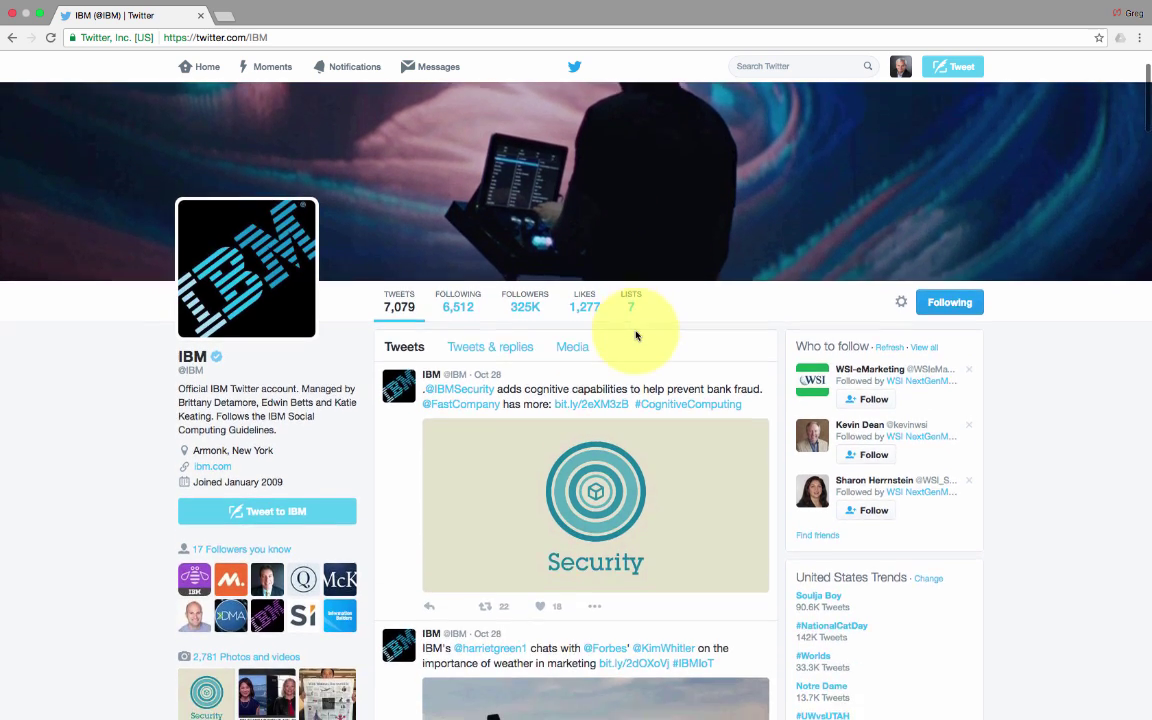
scroll("down", 3)
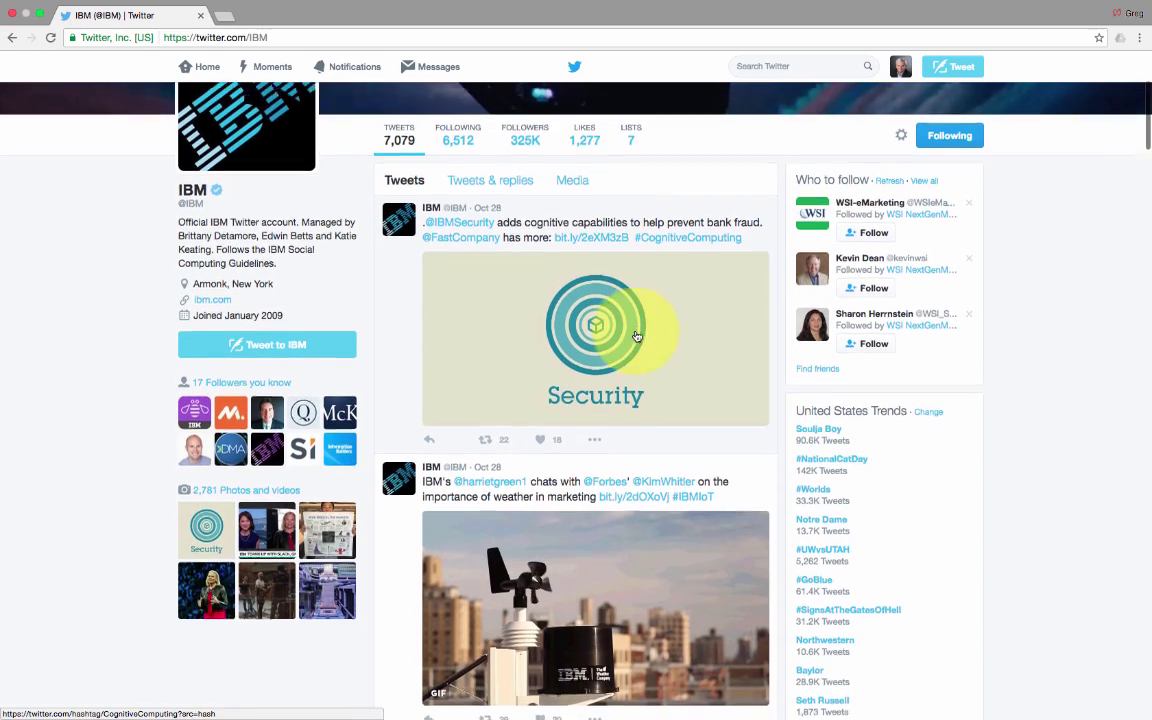
scroll("down", 3)
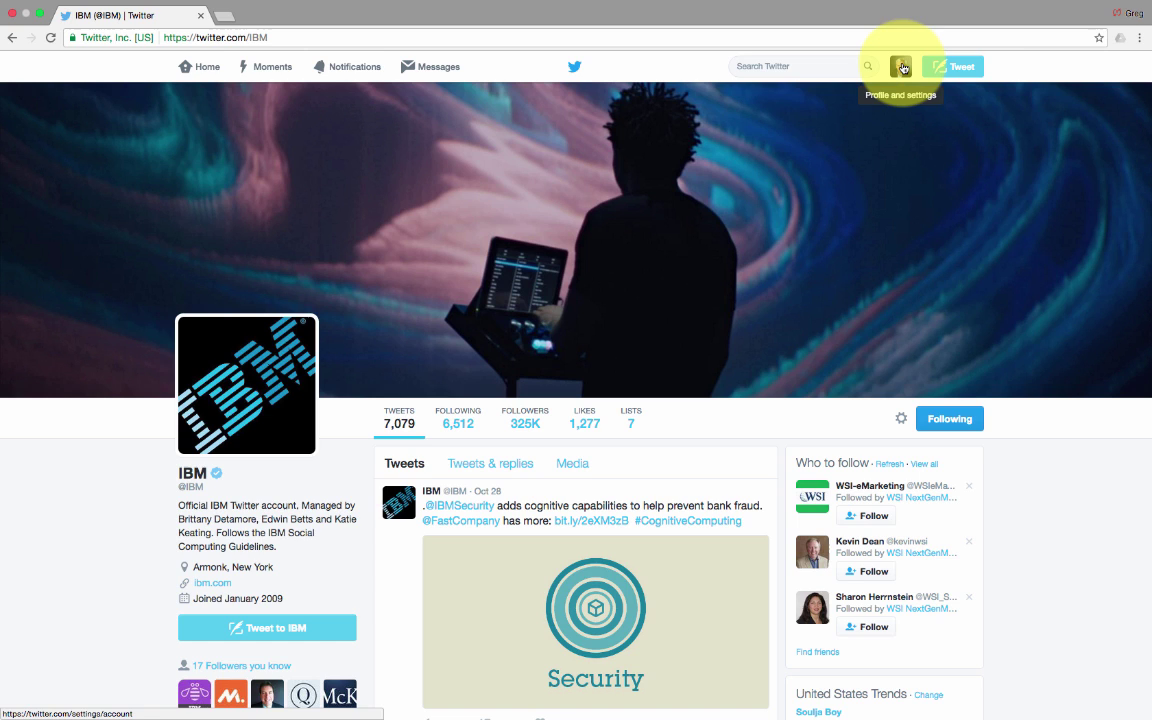
left_click(901, 66)
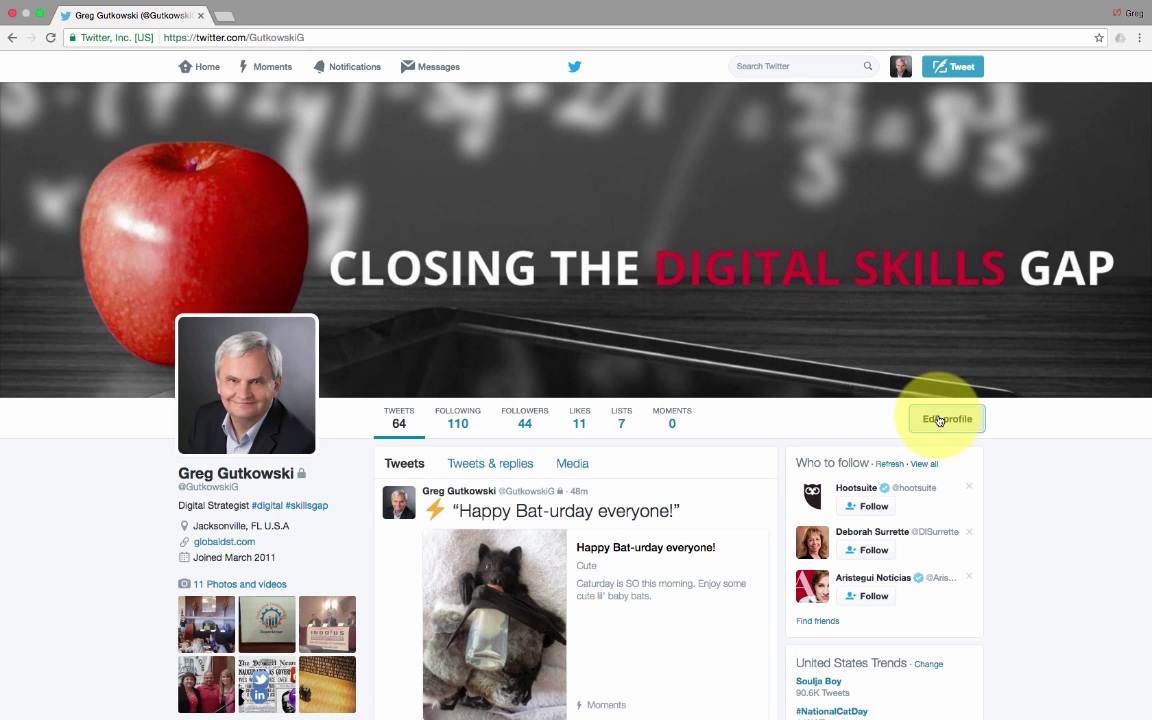
- Edit the profile, keep location Jacksonville, FL U.S.A., and save the changes
left_click(945, 418)
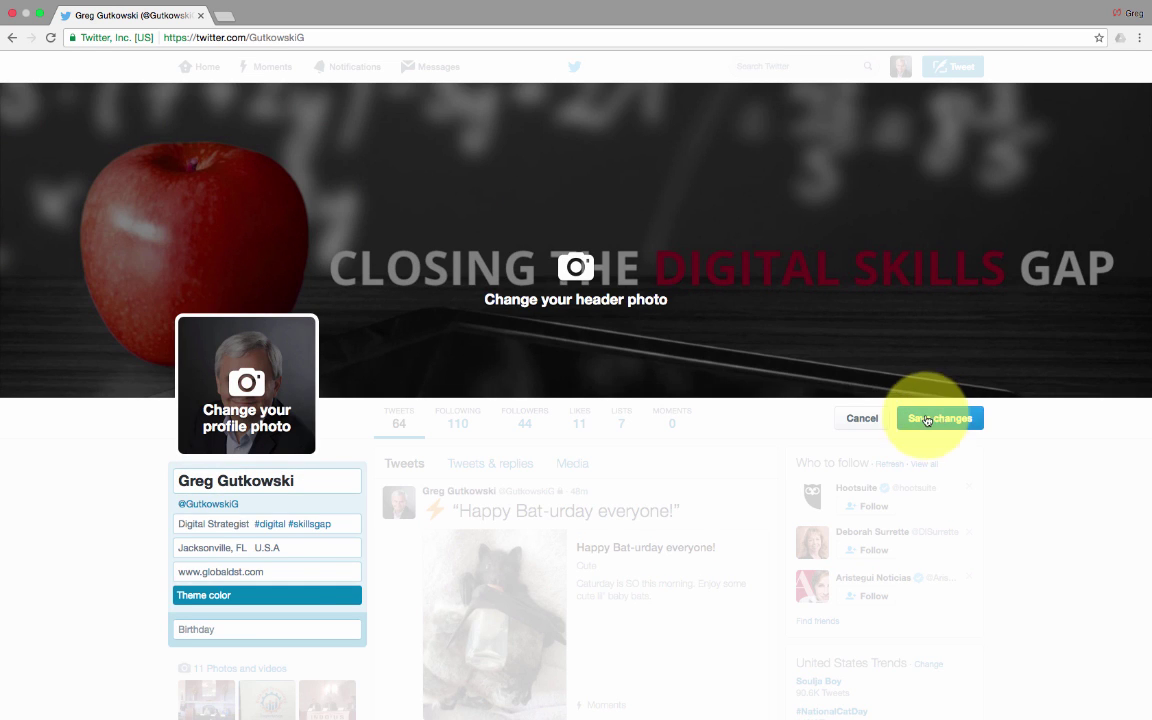
left_click(266, 547)
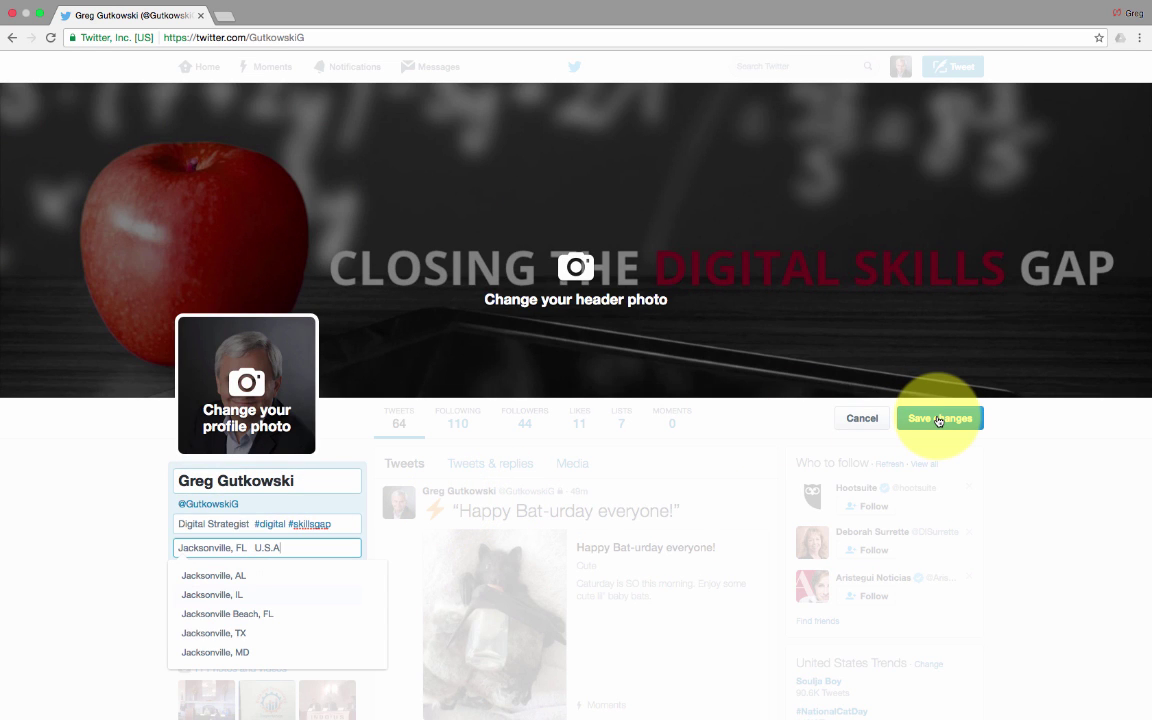
mouse_move(937, 418)
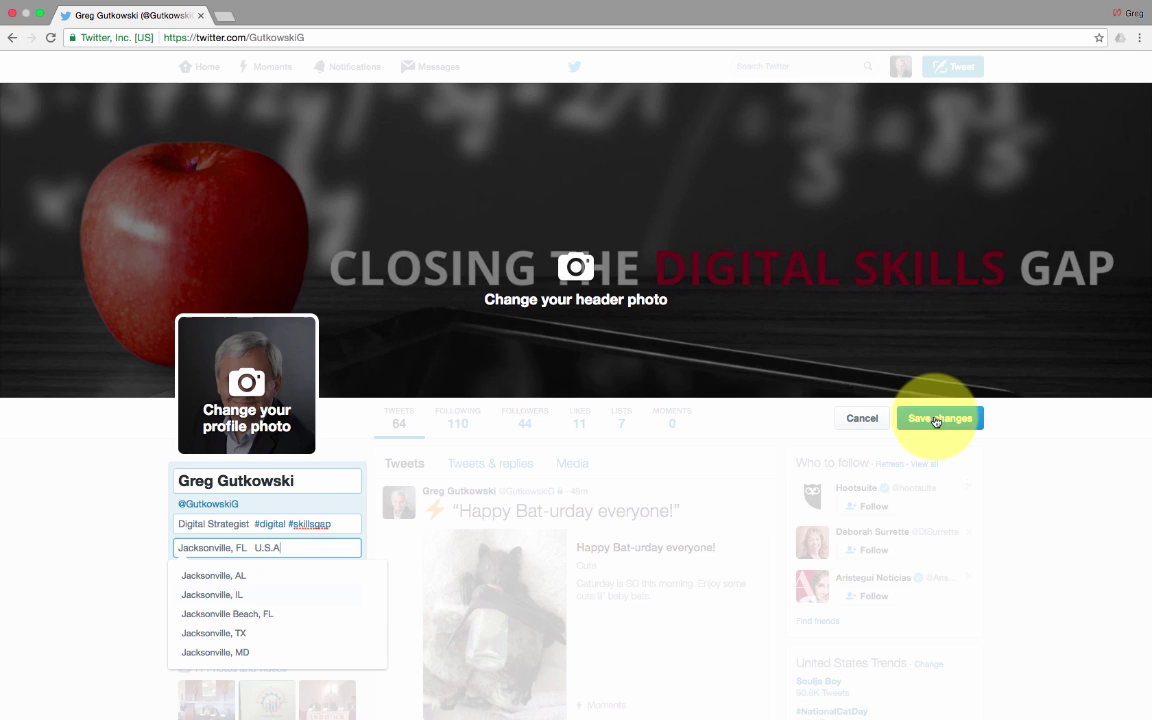
left_click(939, 417)
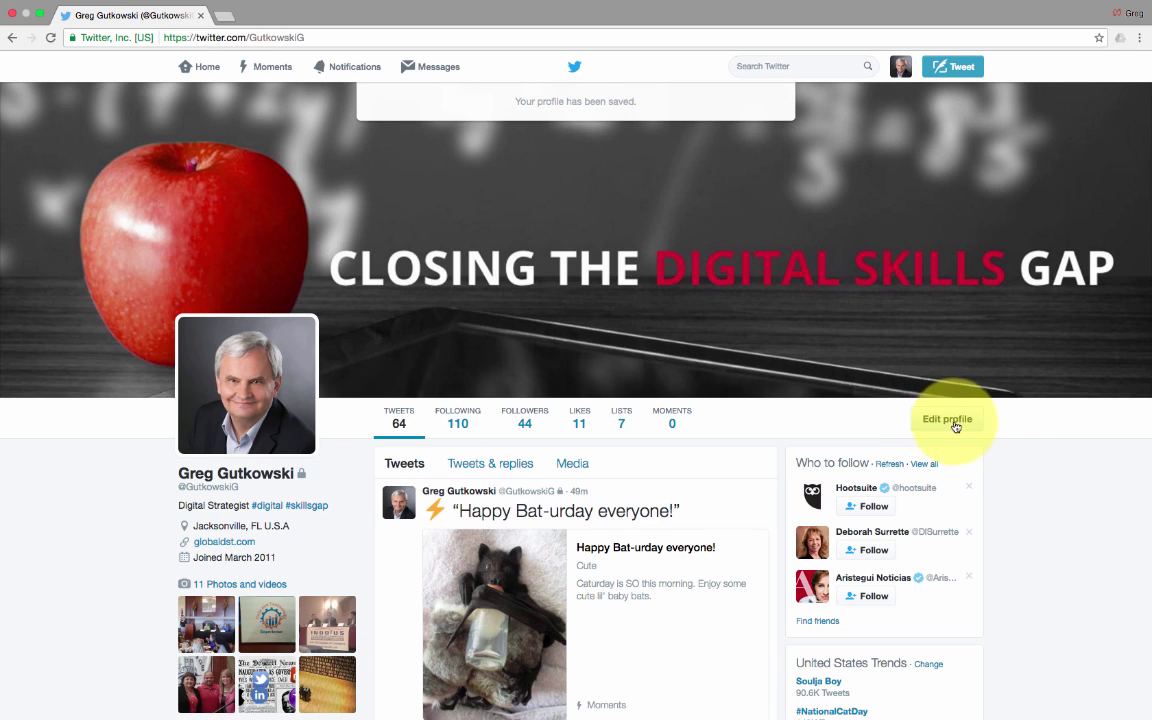
mouse_move(1036, 444)
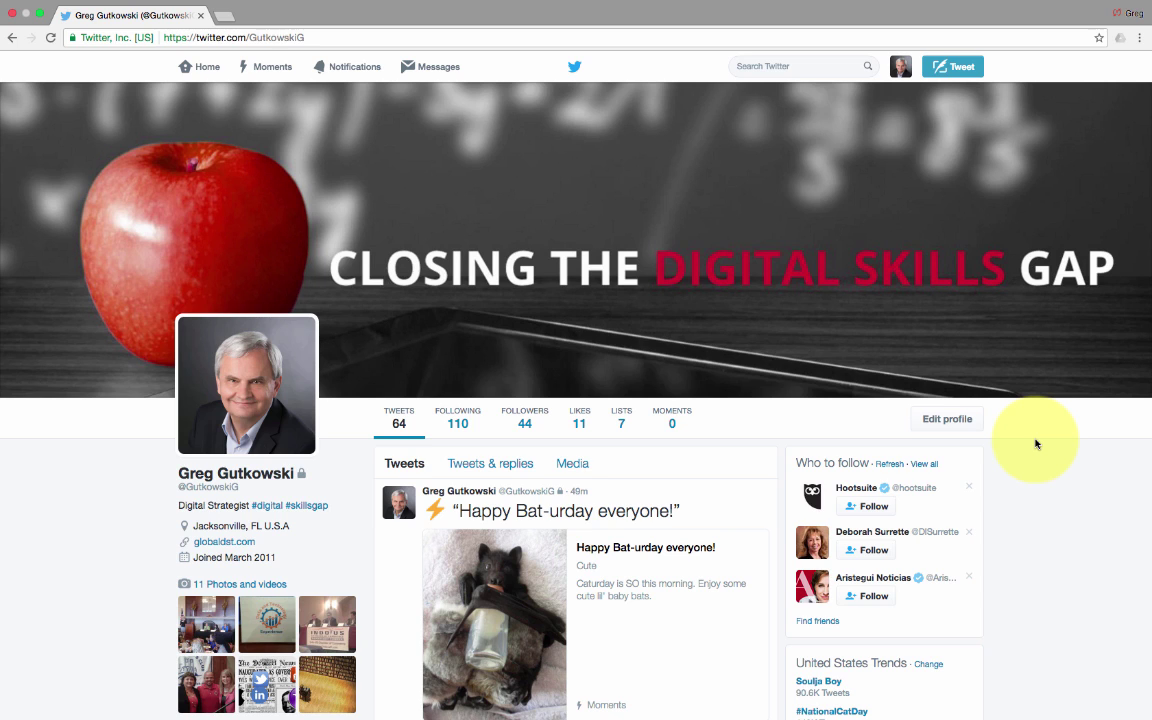
mouse_move(1037, 431)
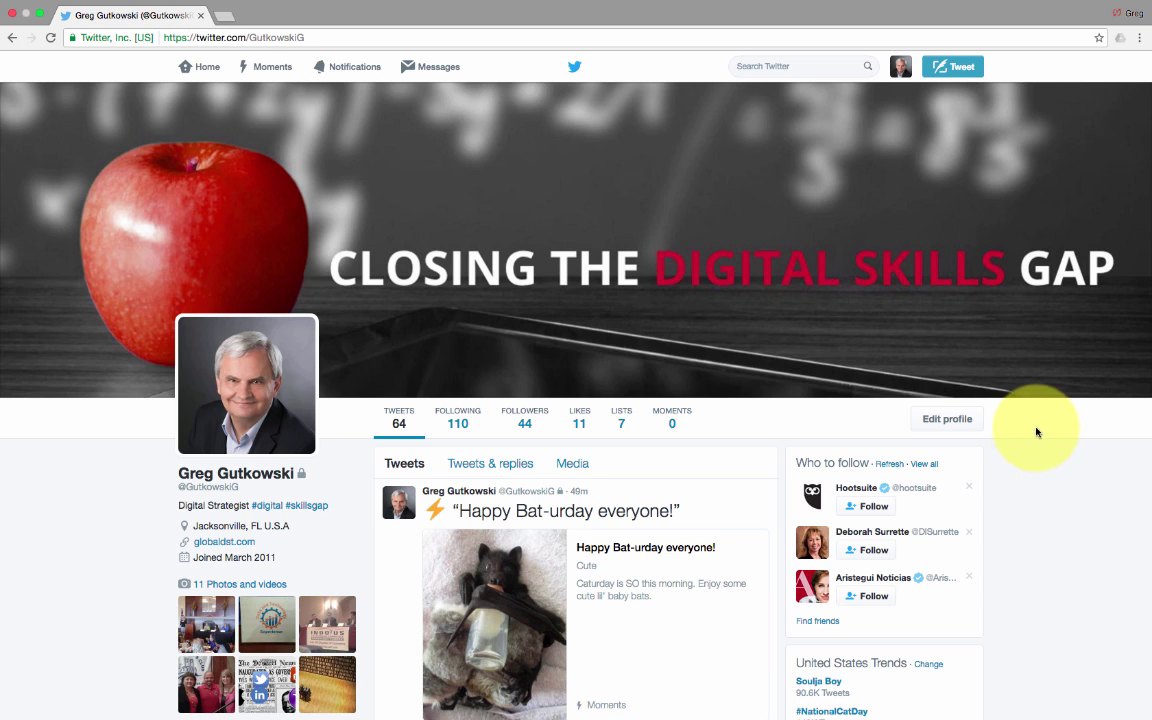
mouse_move(888, 66)
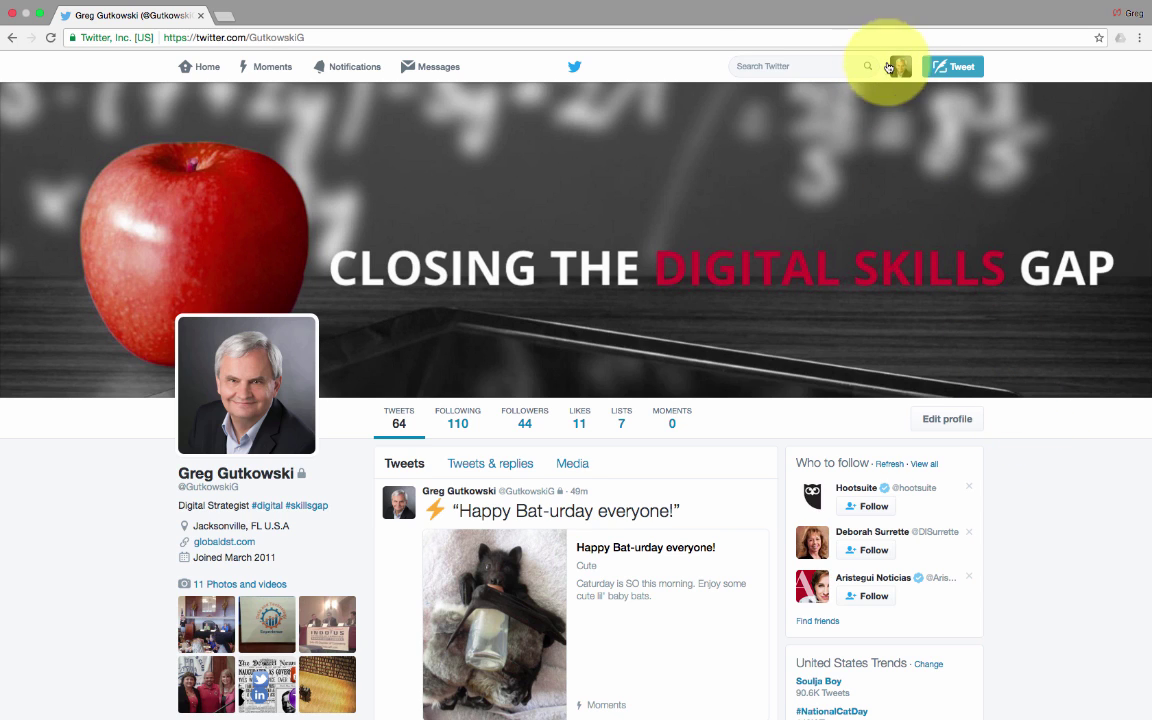
- Choose Settings from the profile avatar dropdown
left_click(899, 66)
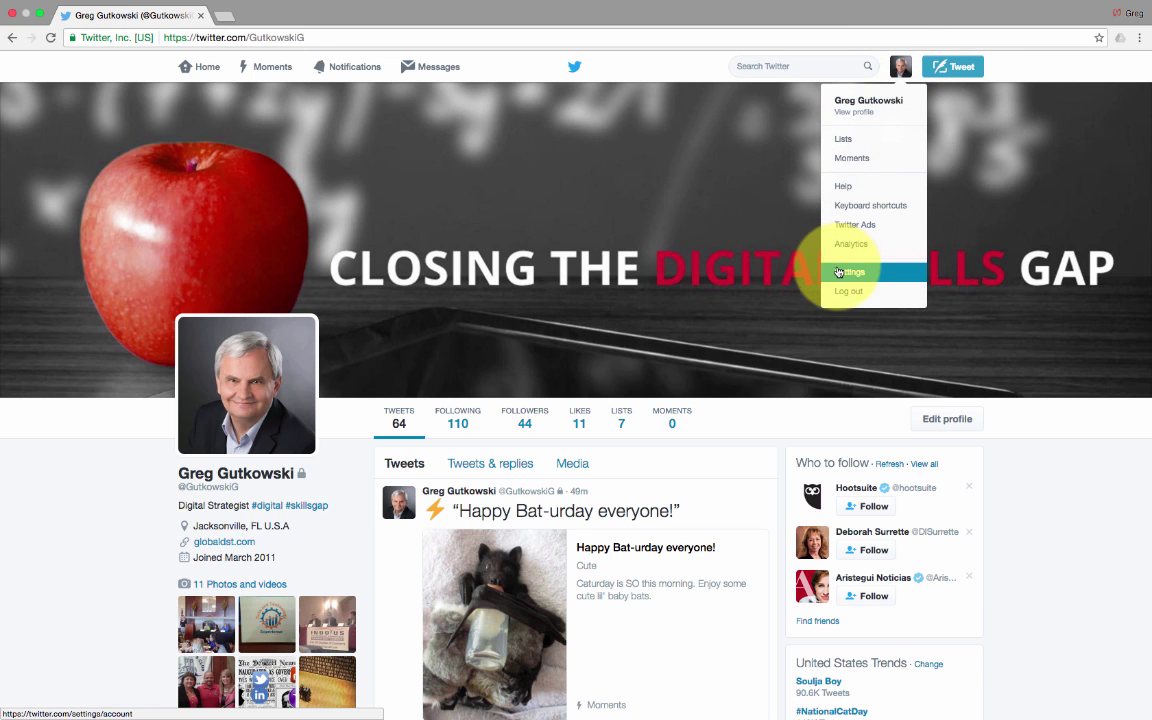
left_click(853, 272)
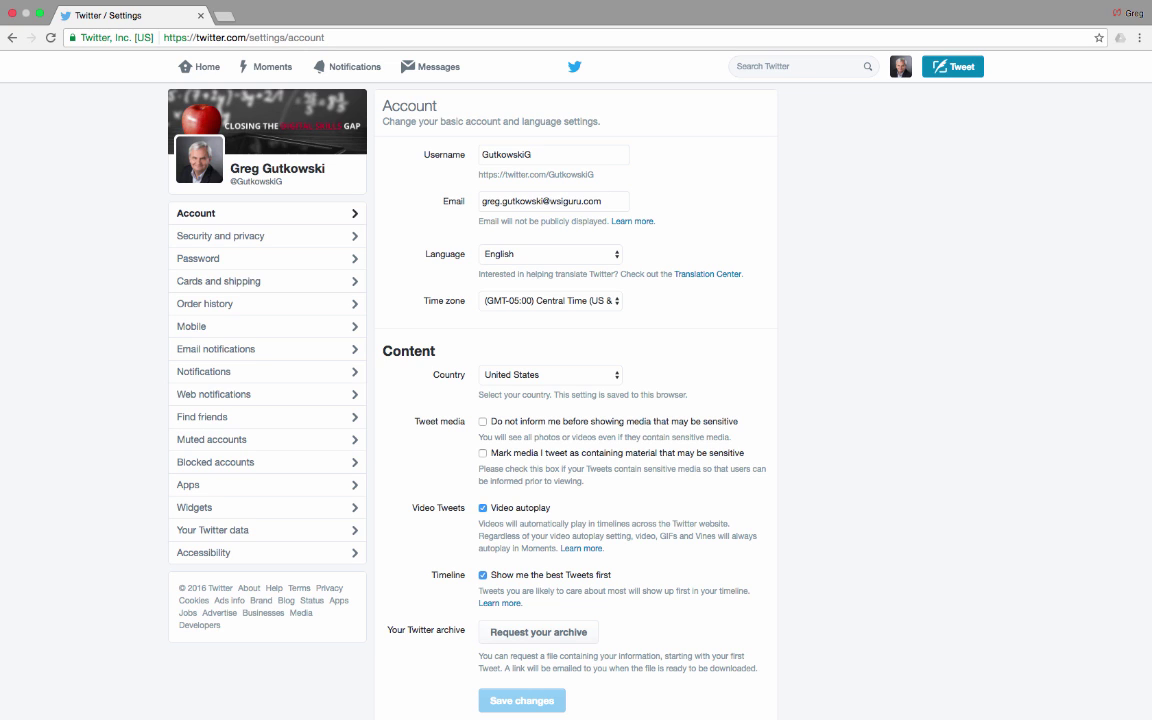
- Compose the tweet 'This is my test Twitter message', then return to the Home timeline
type("This is my test Twitter message")
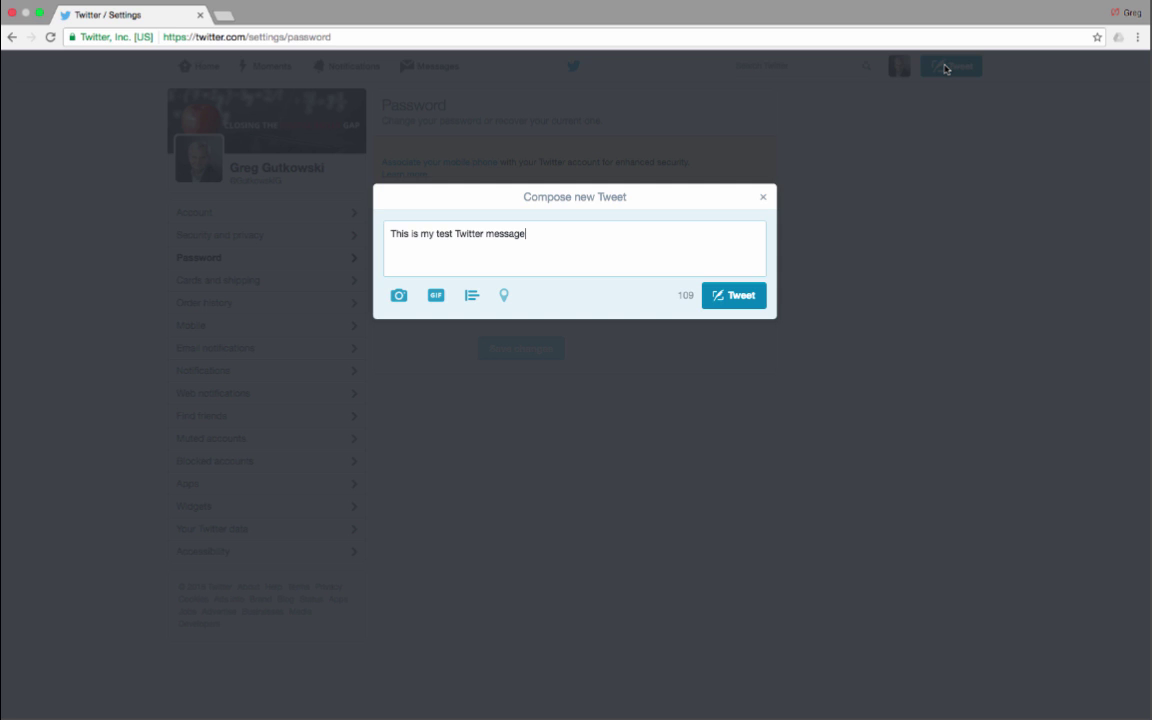
left_click(733, 295)
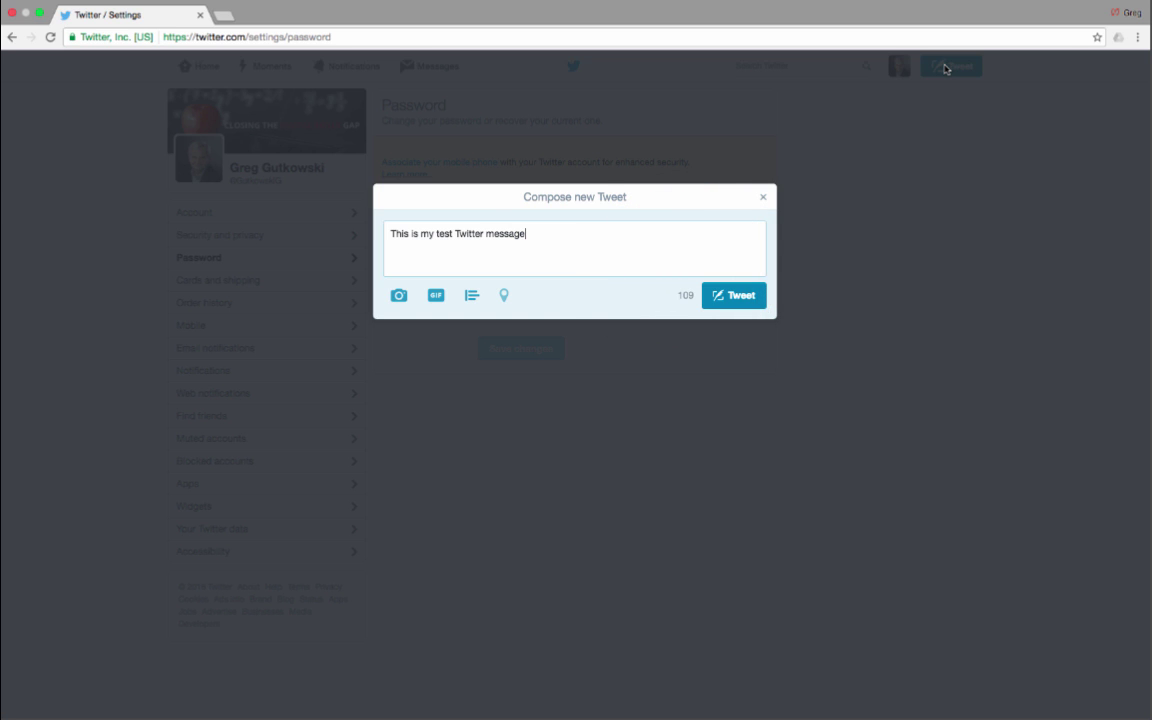
left_click(199, 66)
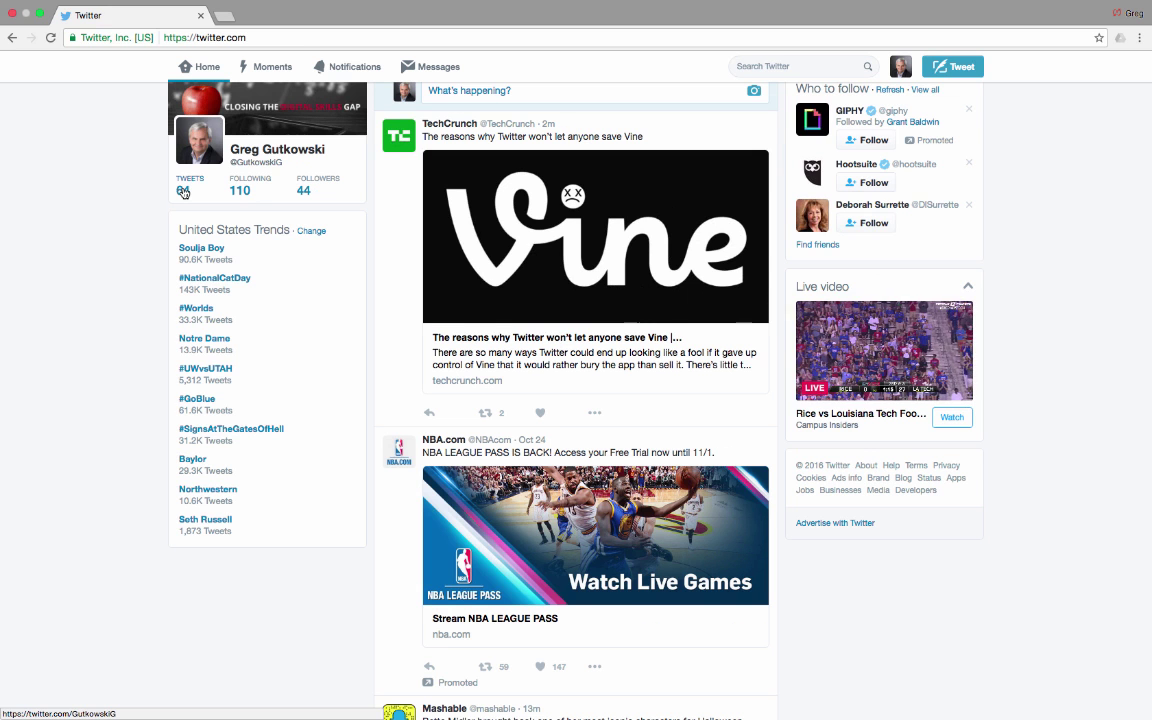
left_click(190, 185)
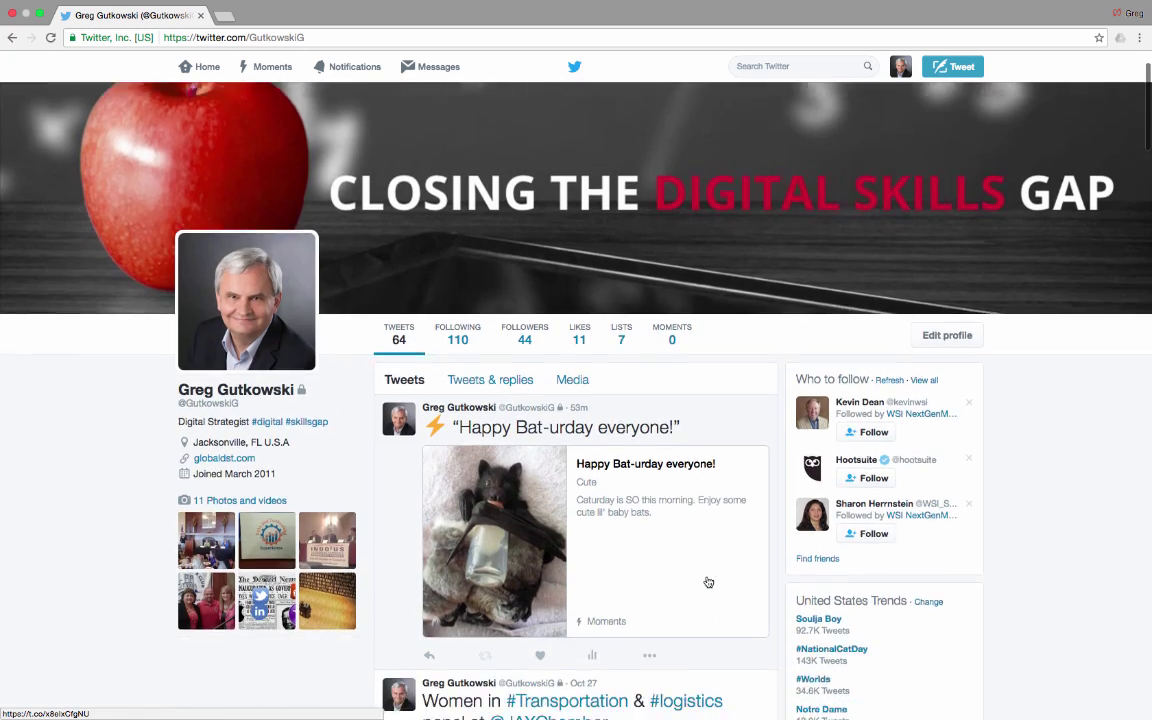
scroll("down", 3)
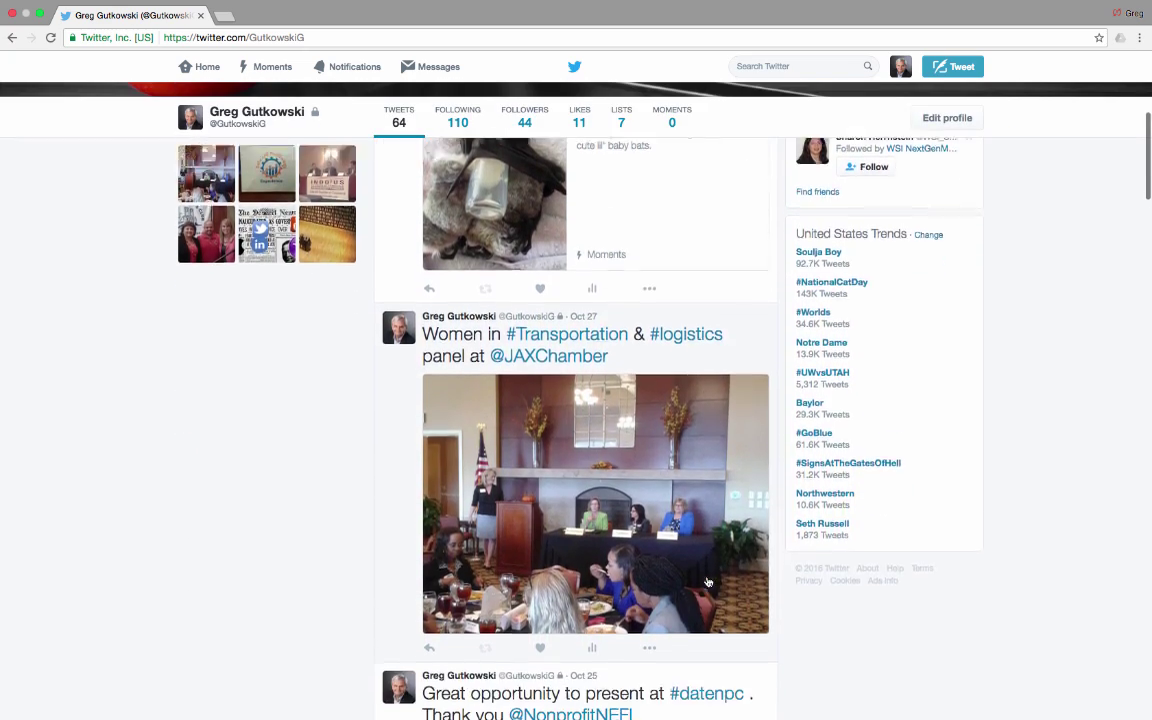
scroll("down", 3)
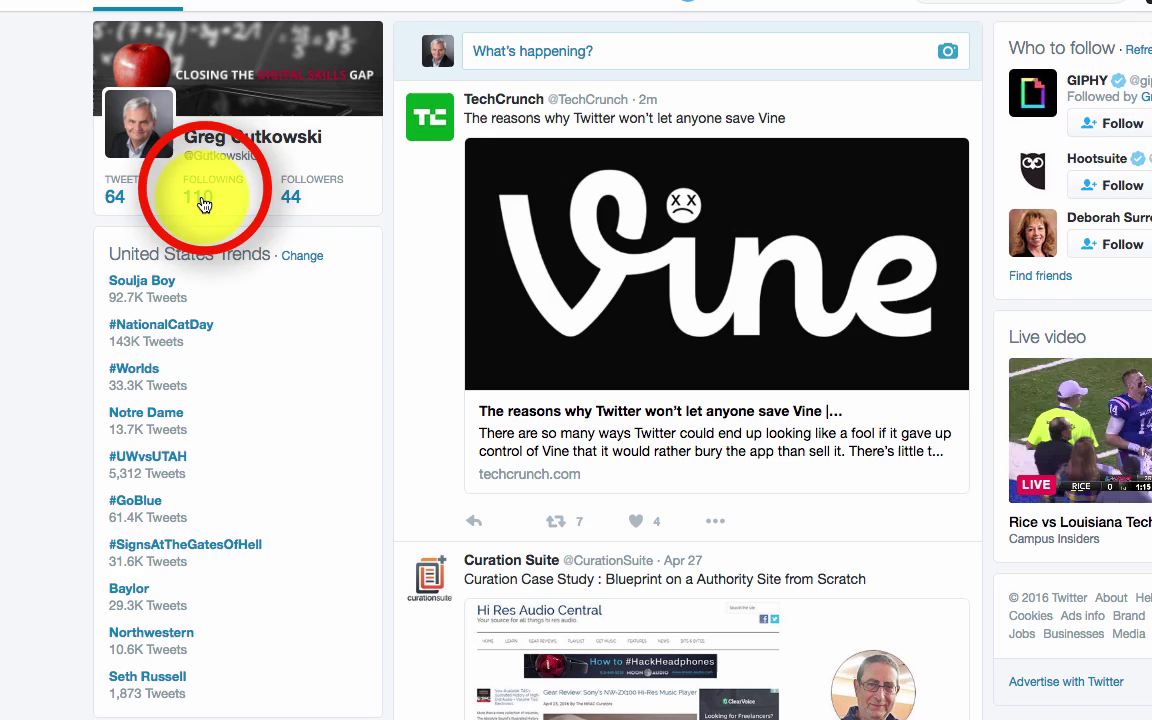
left_click(211, 190)
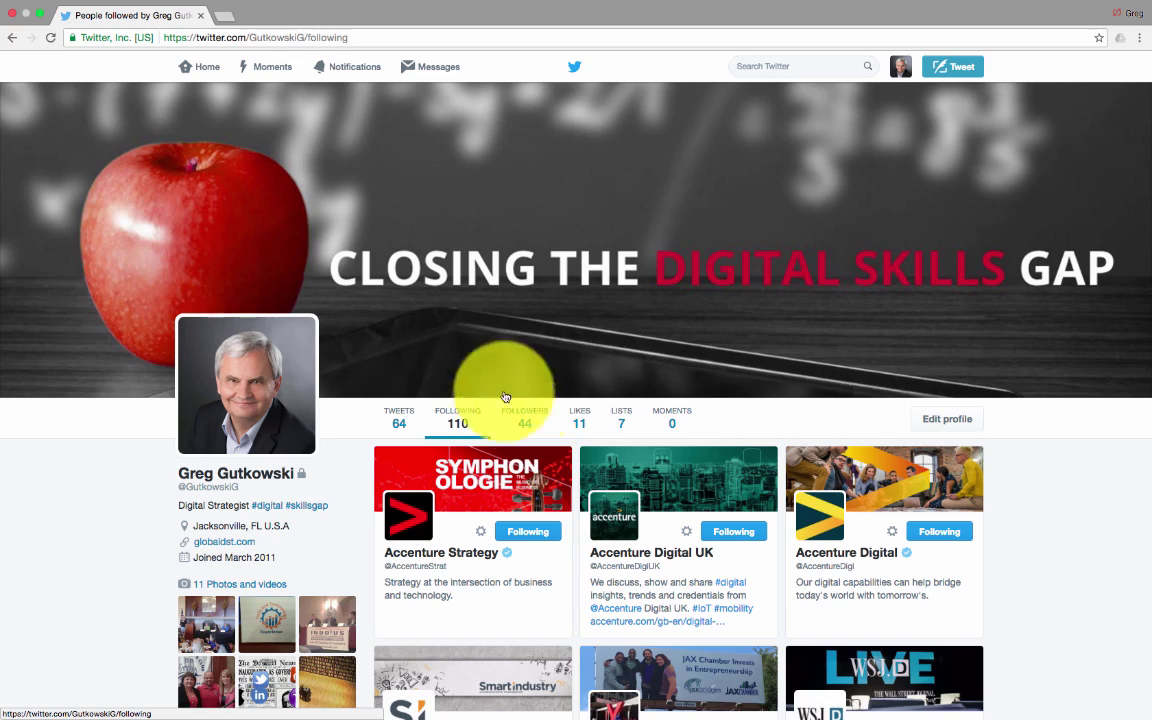
scroll("down", 3)
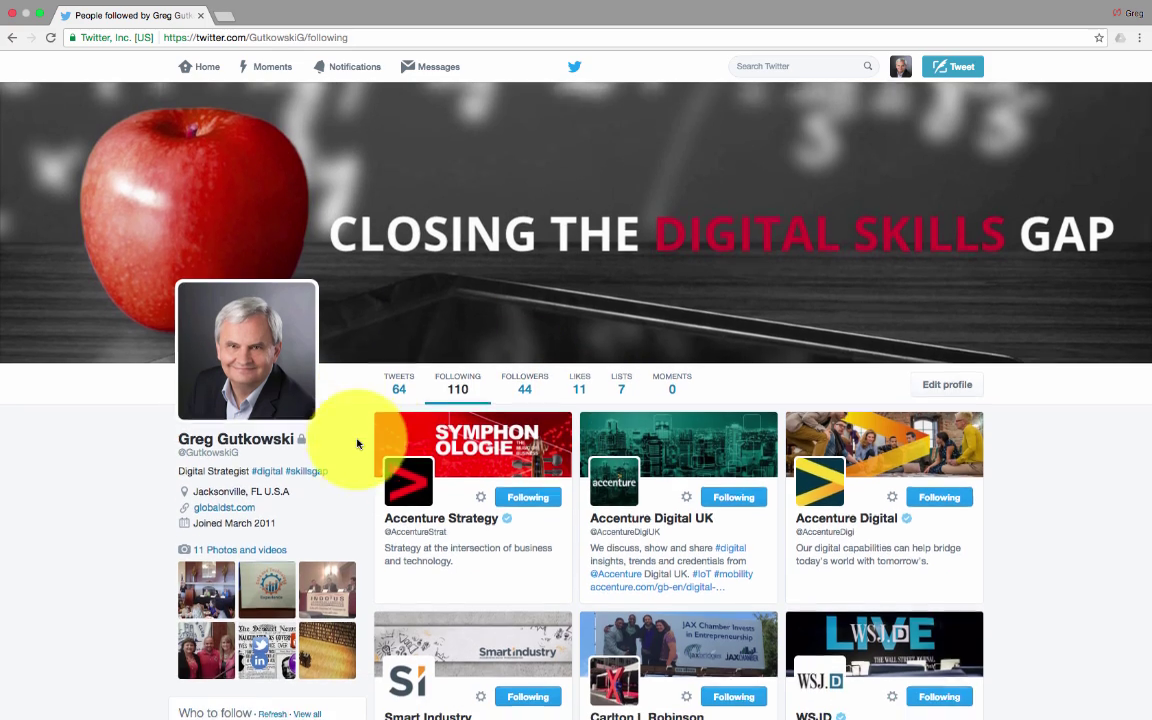
scroll("down", 3)
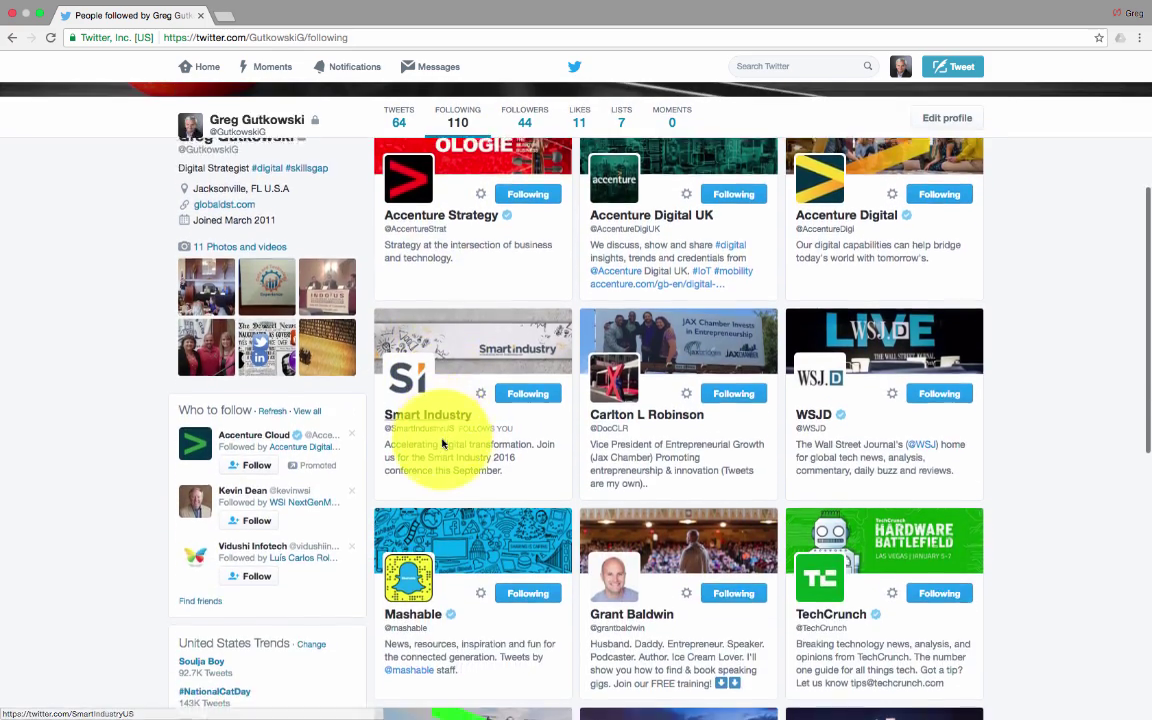
scroll("down", 3)
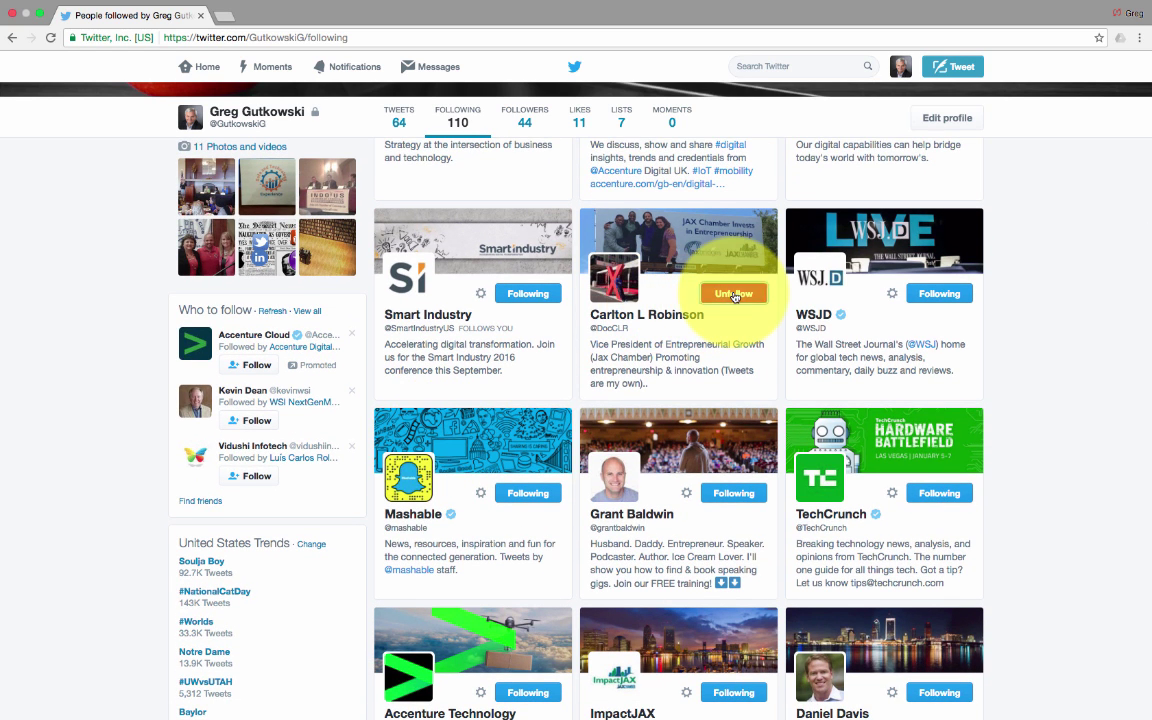
left_click(733, 293)
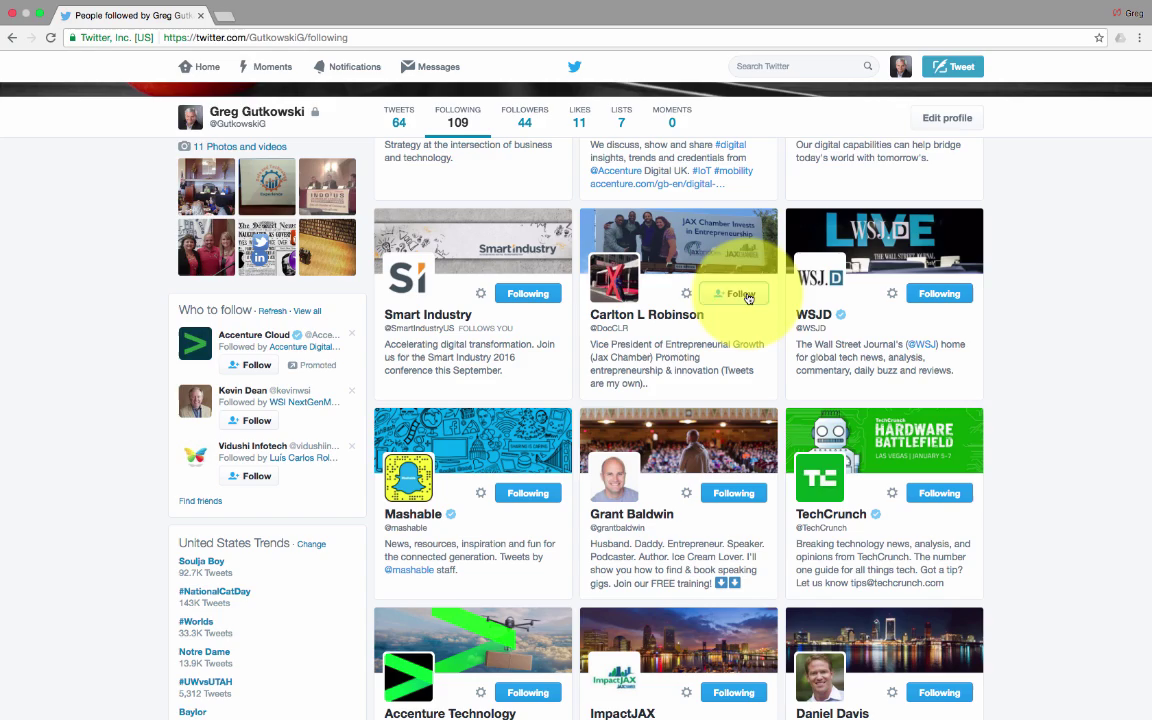
left_click(734, 293)
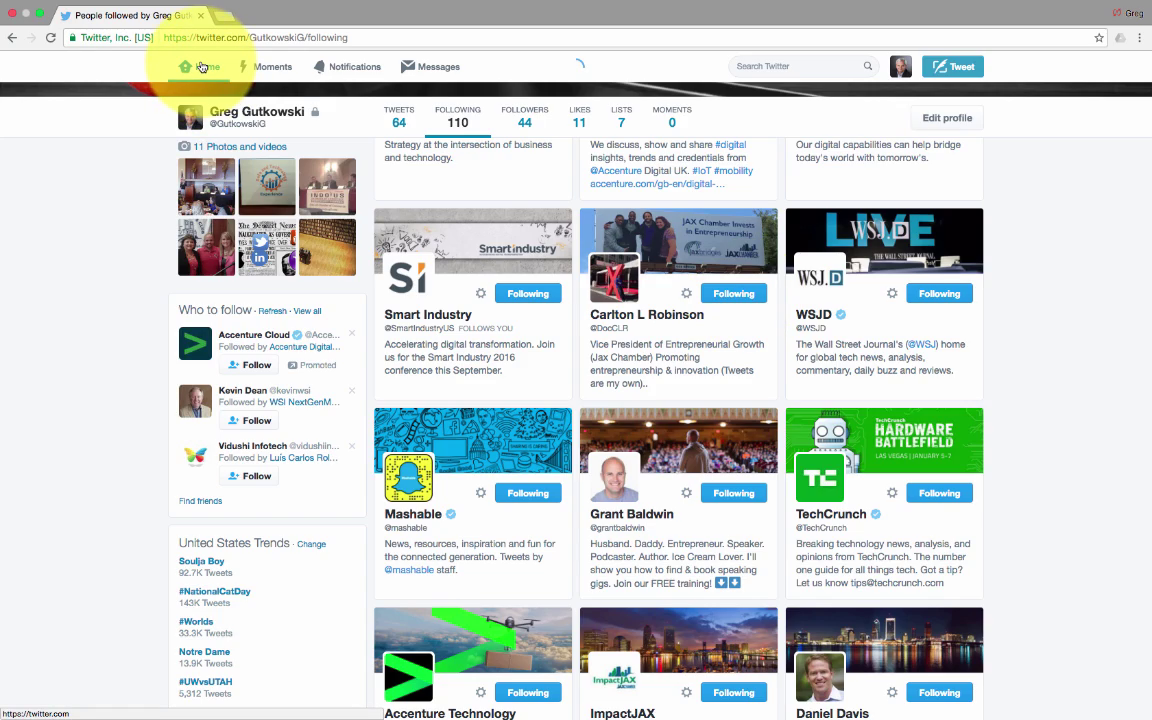
left_click(184, 66)
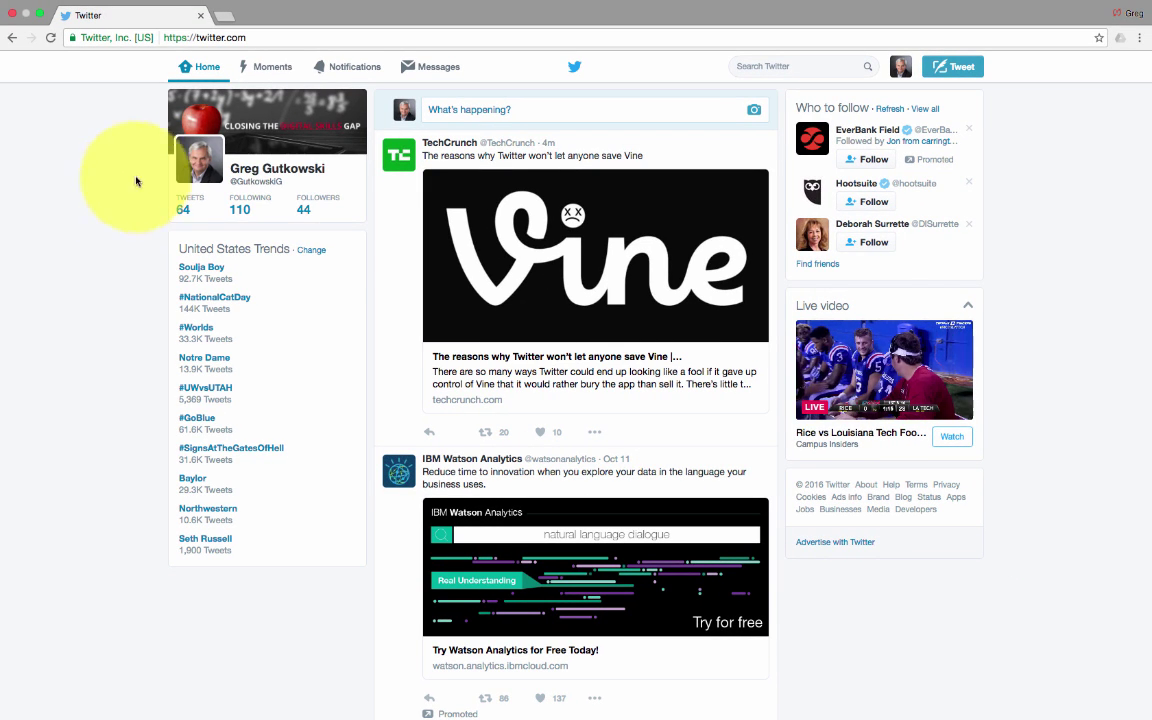
left_click(311, 249)
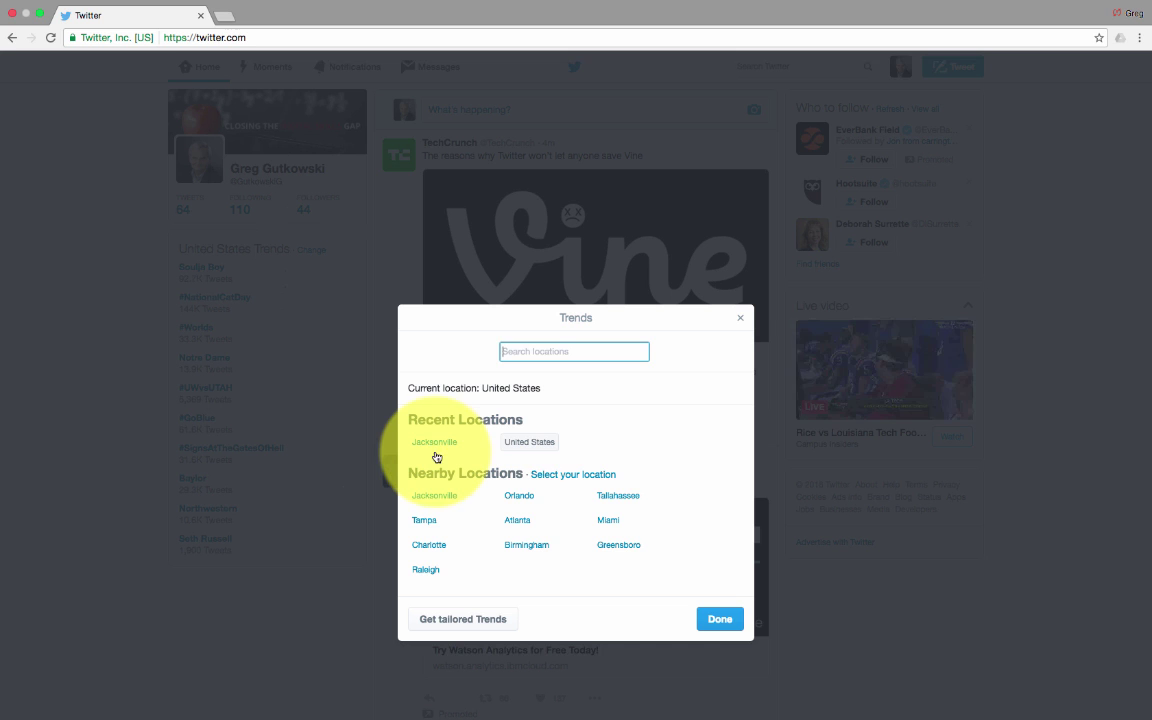
left_click(434, 442)
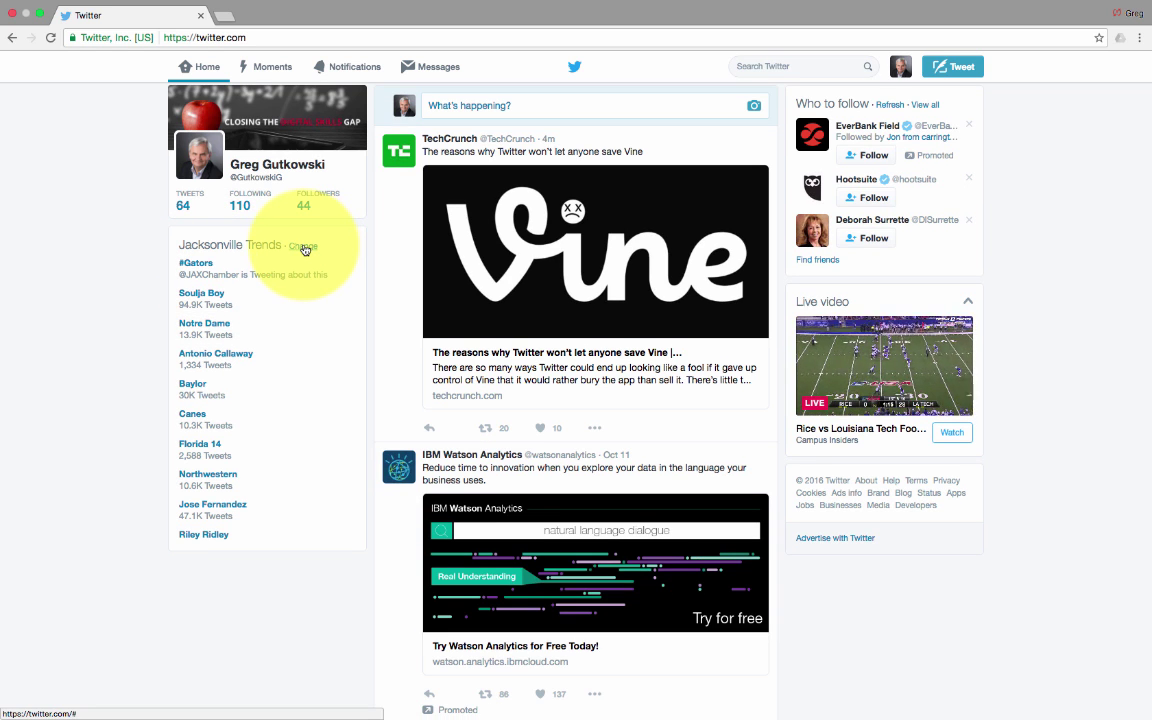
left_click(304, 245)
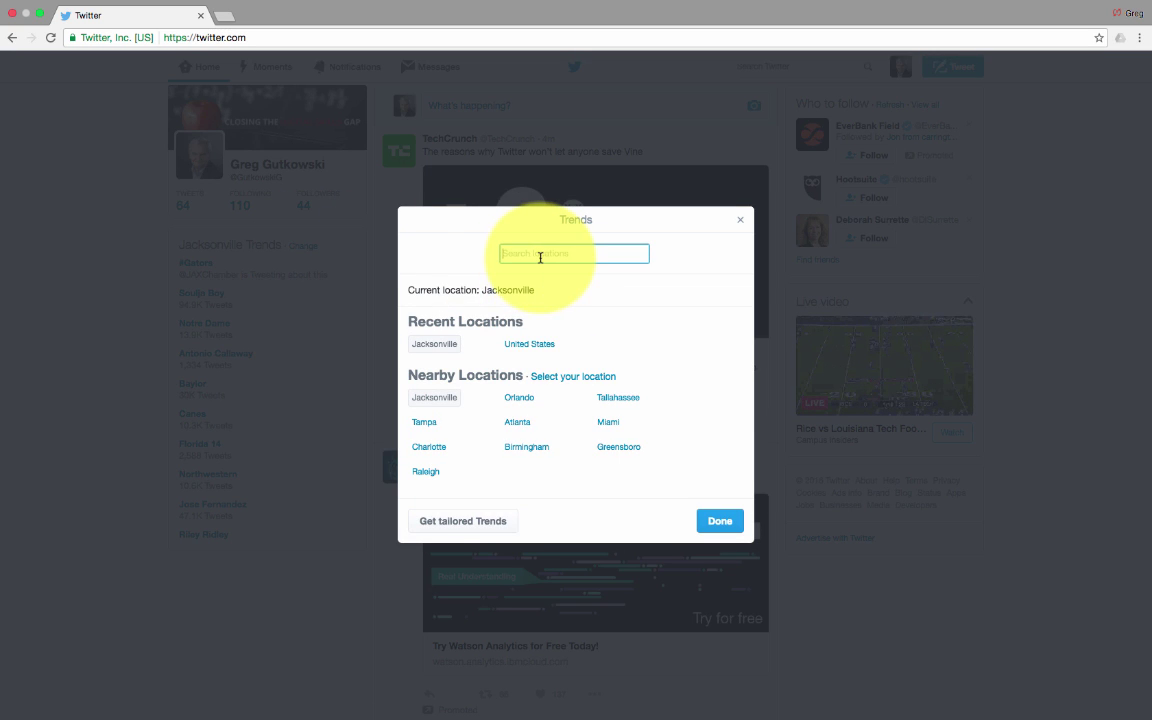
left_click(529, 344)
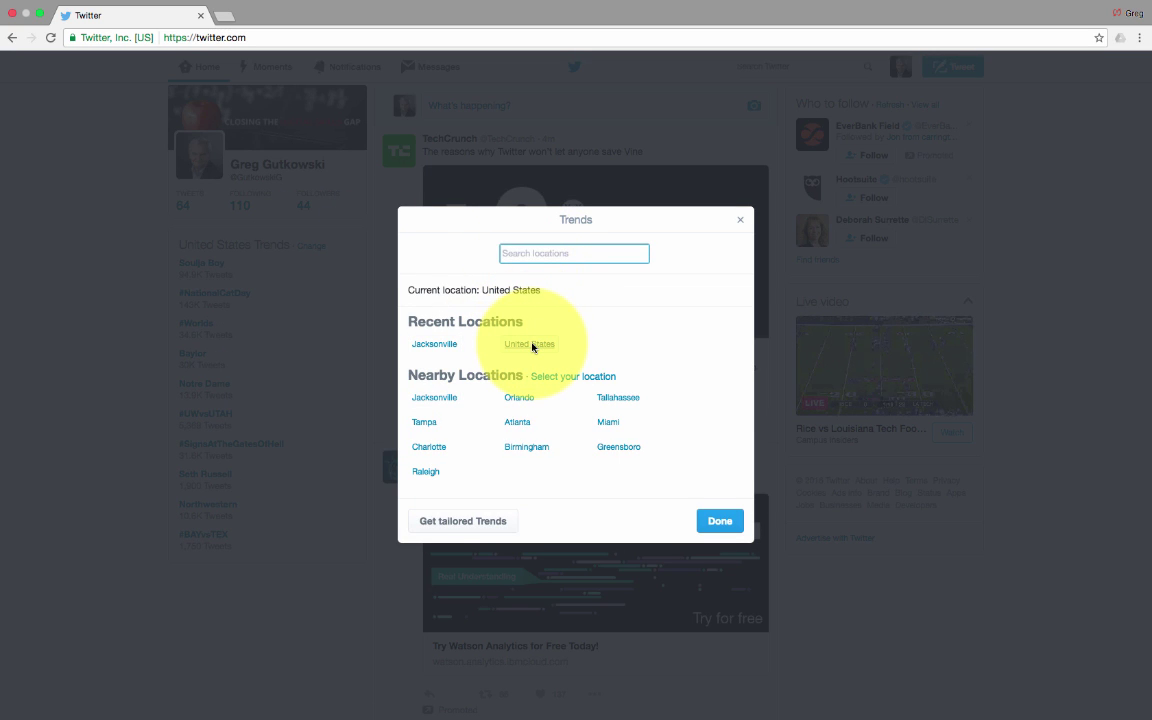
left_click(719, 521)
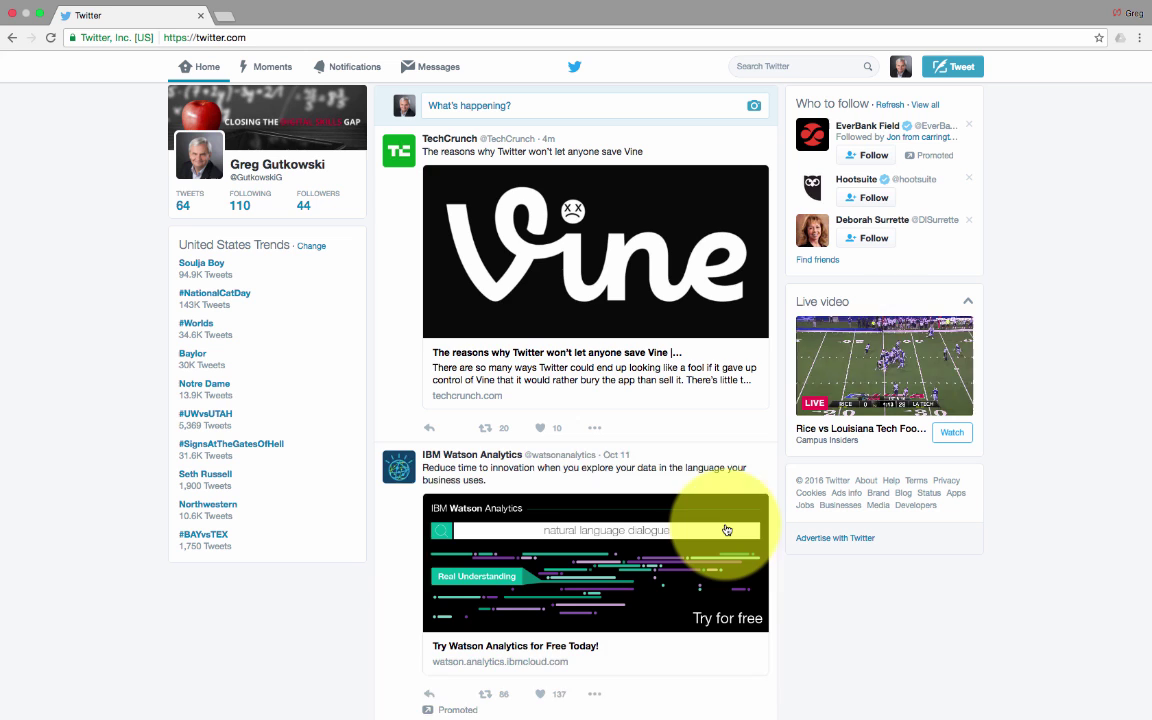
mouse_move(407, 328)
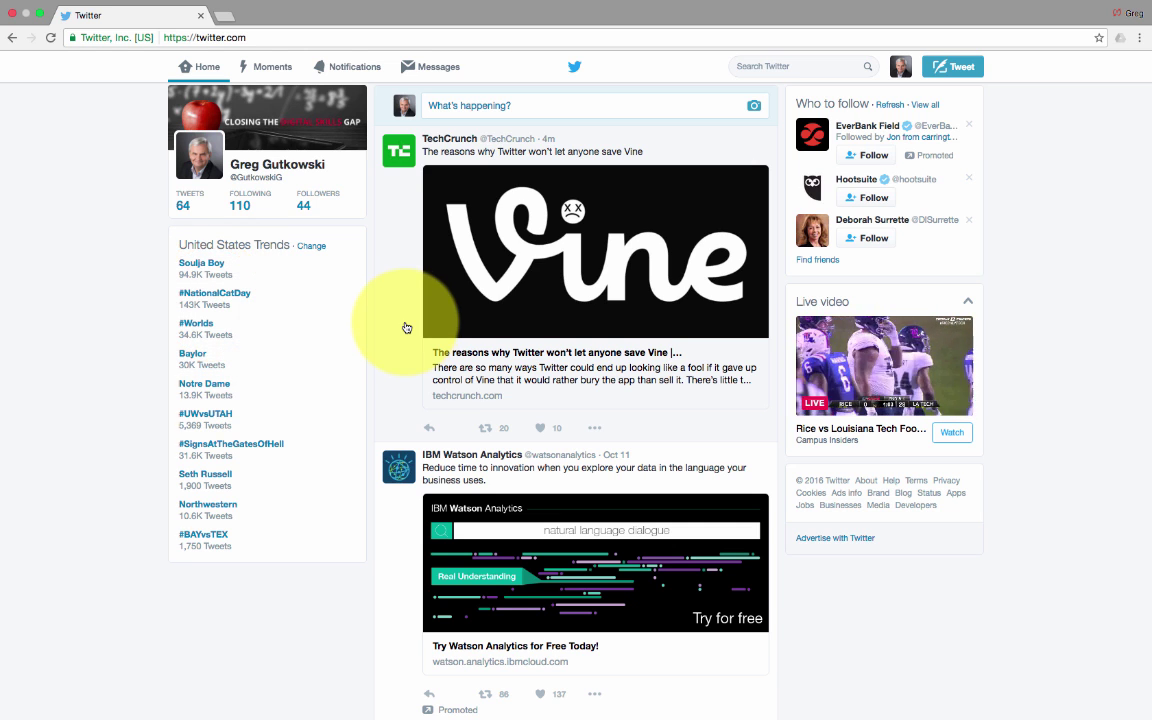
- Open the #NationalCatDay trend and view its Latest tweets
left_click(214, 293)
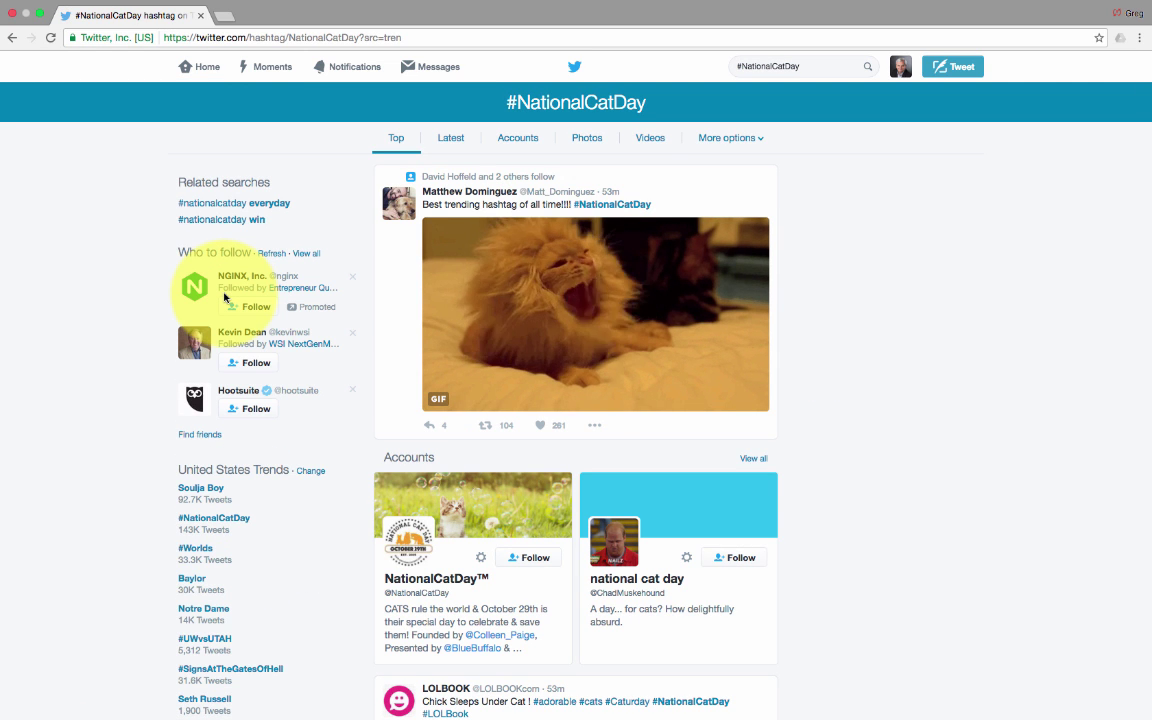
scroll("down", 3)
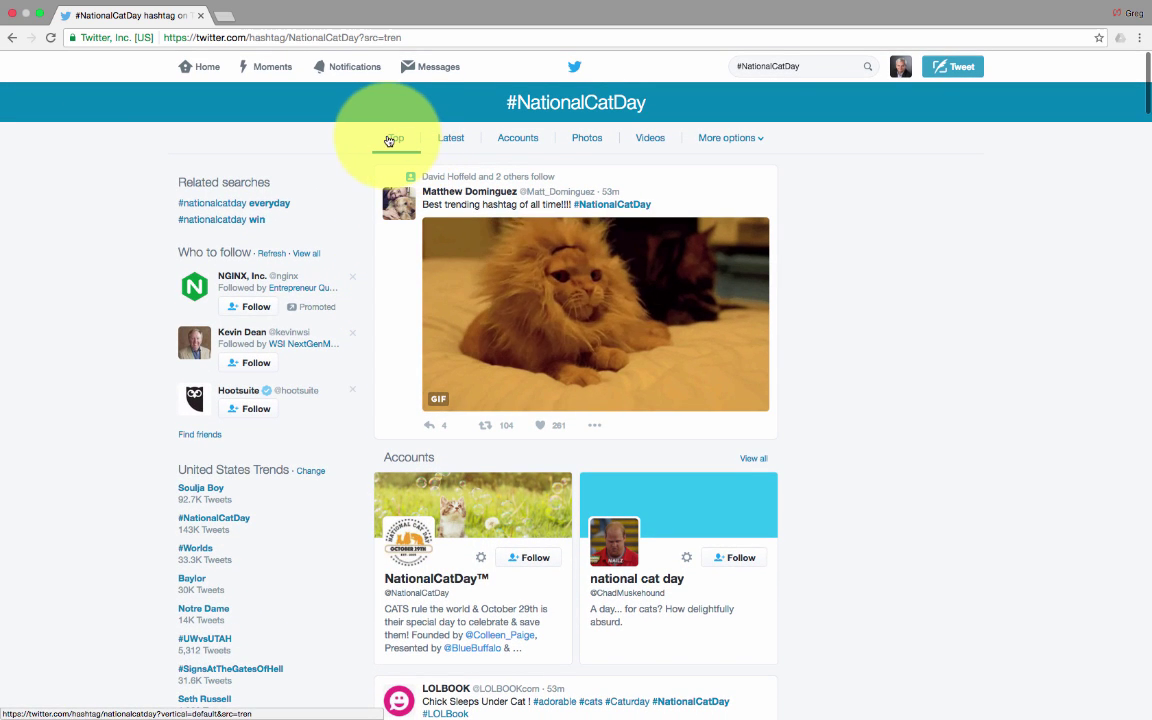
left_click(450, 138)
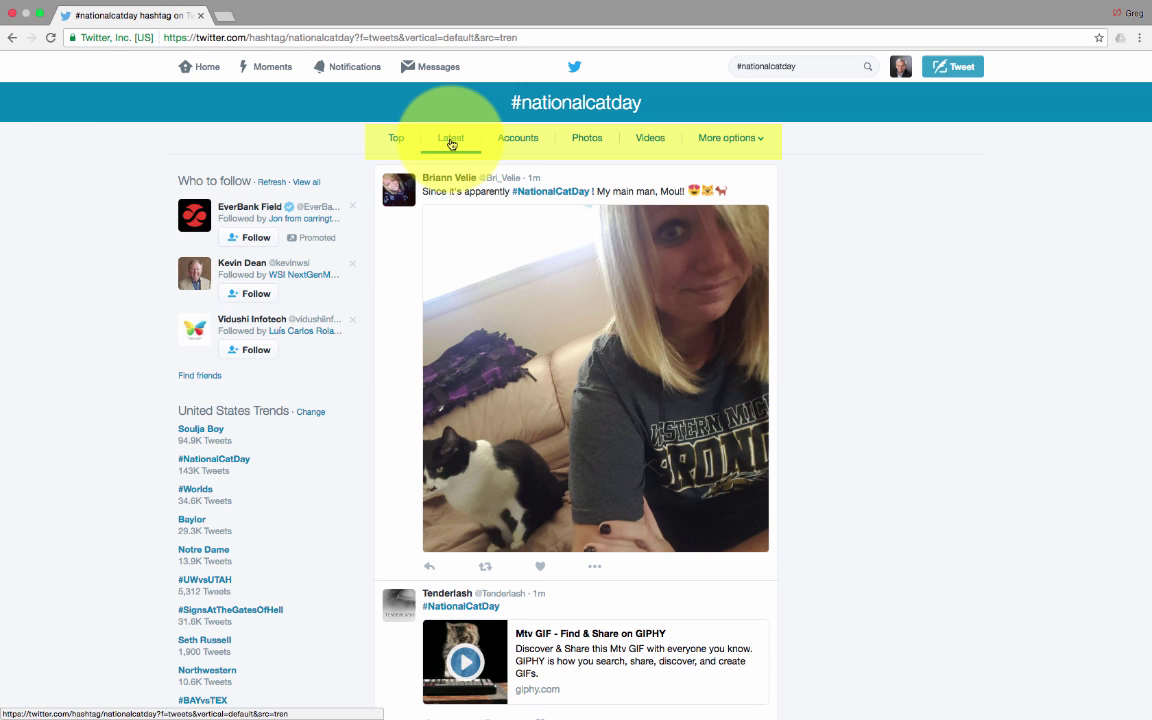
- Browse the #NationalCatDay Photos and Videos results and play a cat video
left_click(587, 137)
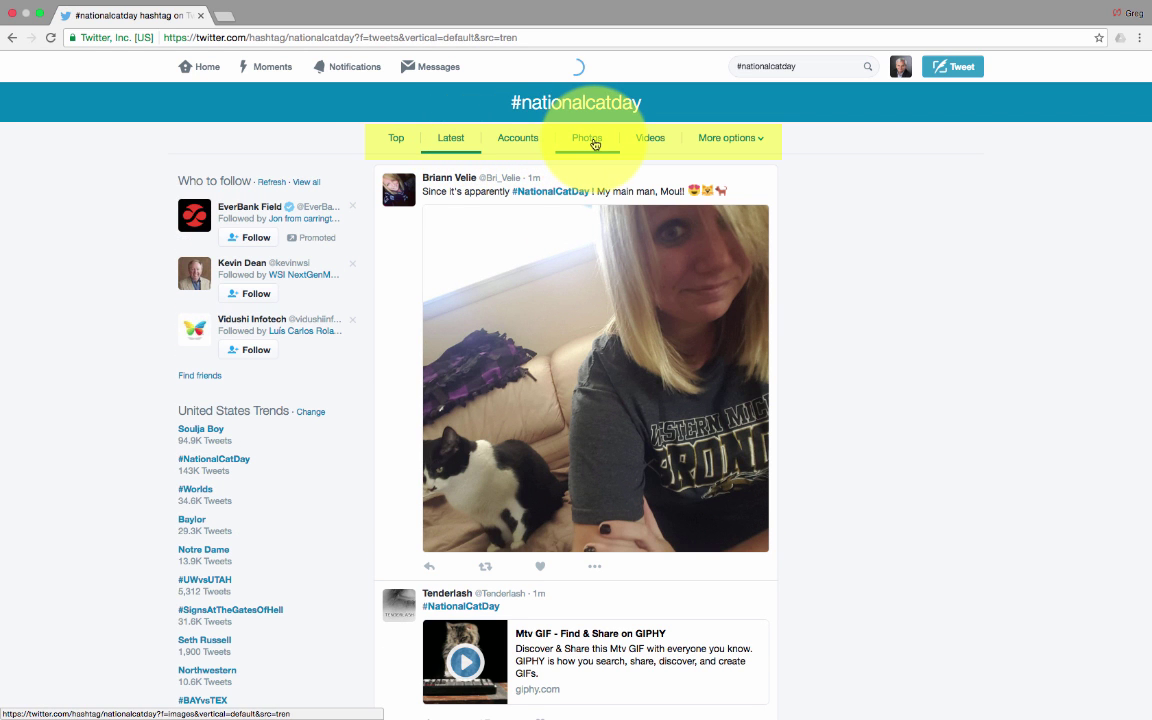
left_click(587, 137)
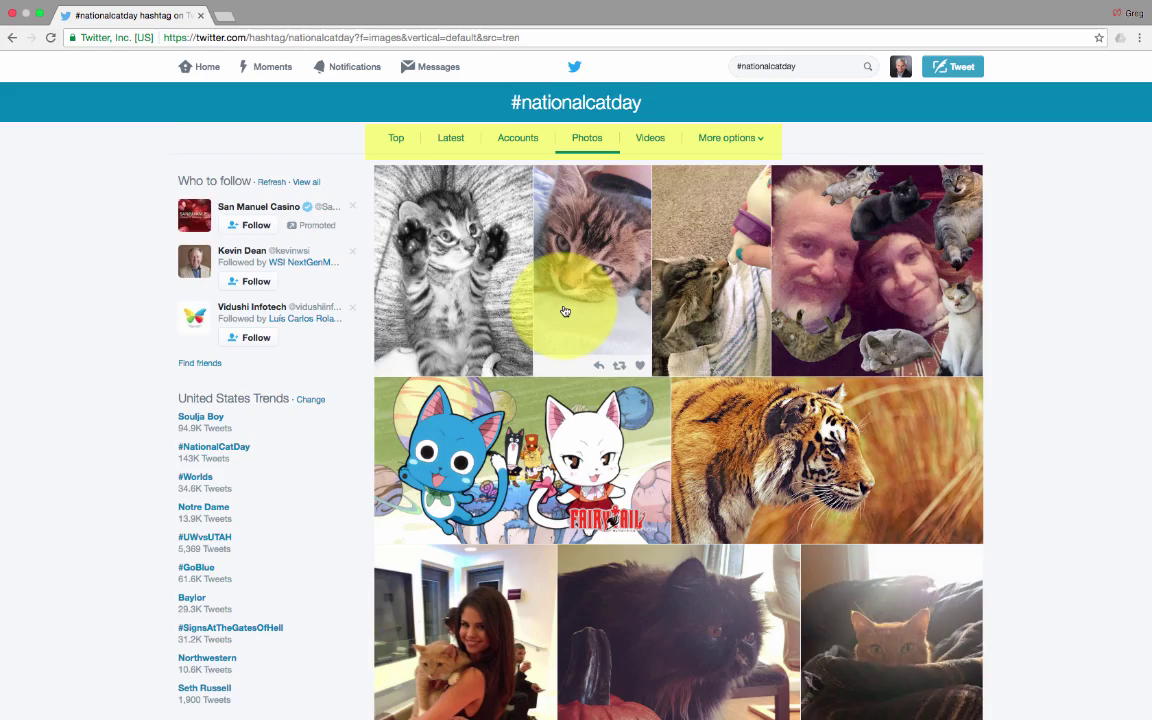
scroll("down", 3)
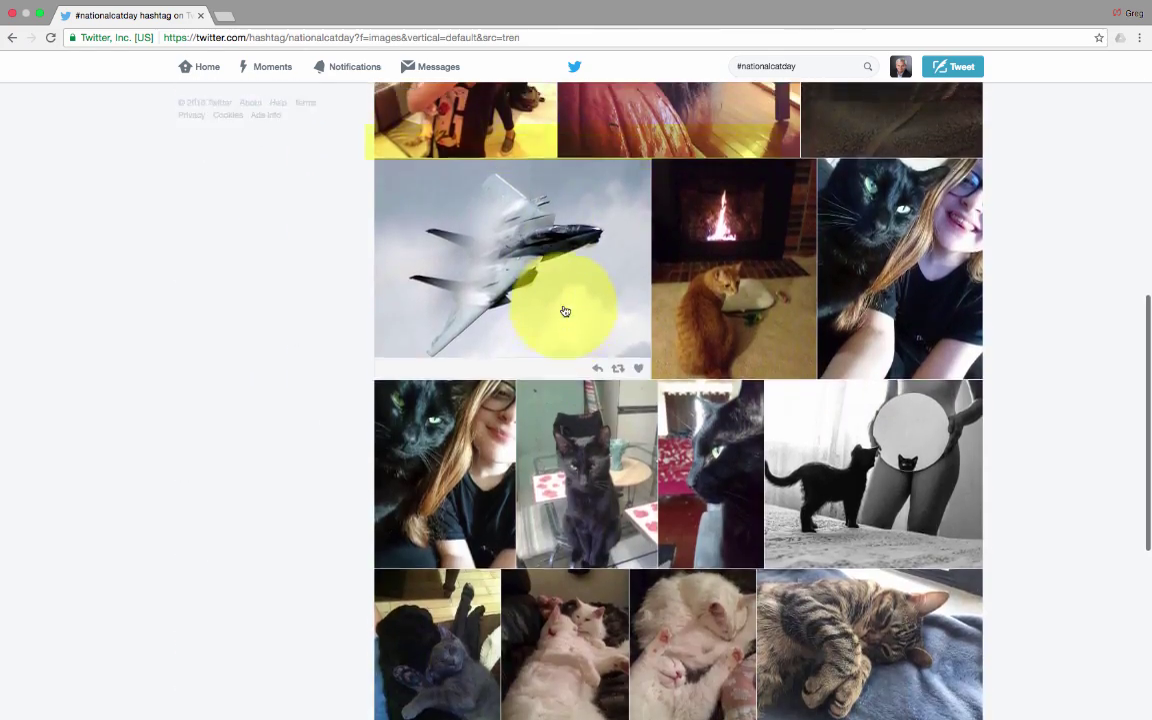
left_click(649, 137)
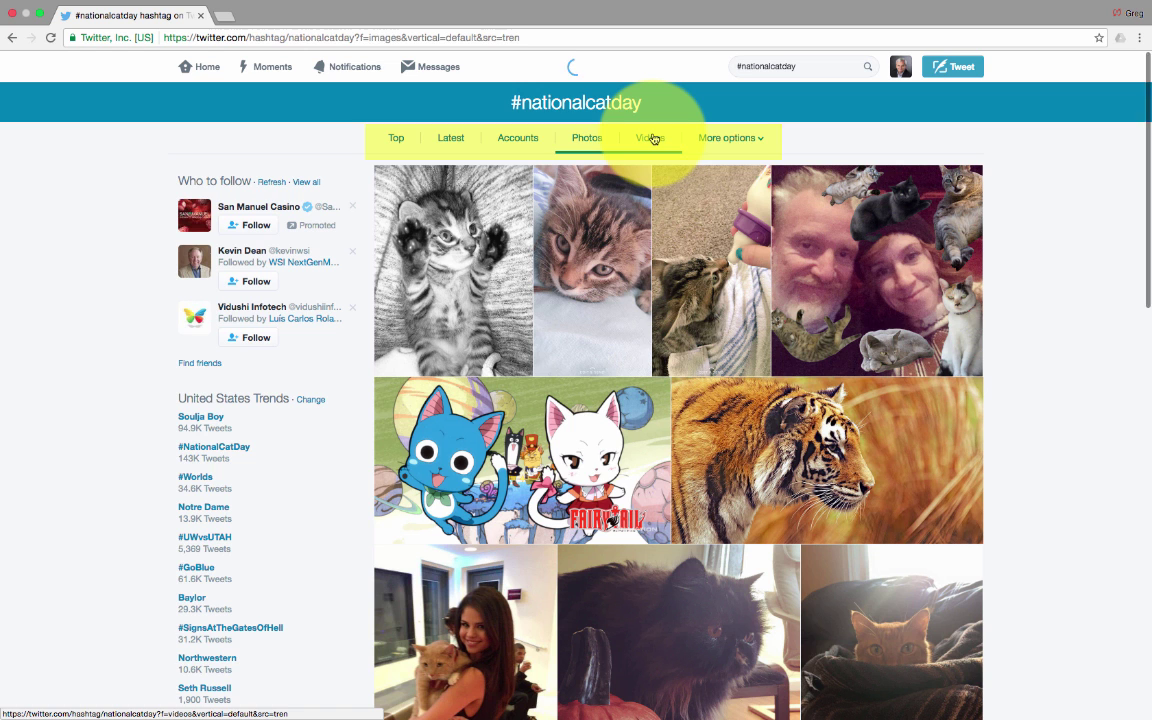
left_click(649, 137)
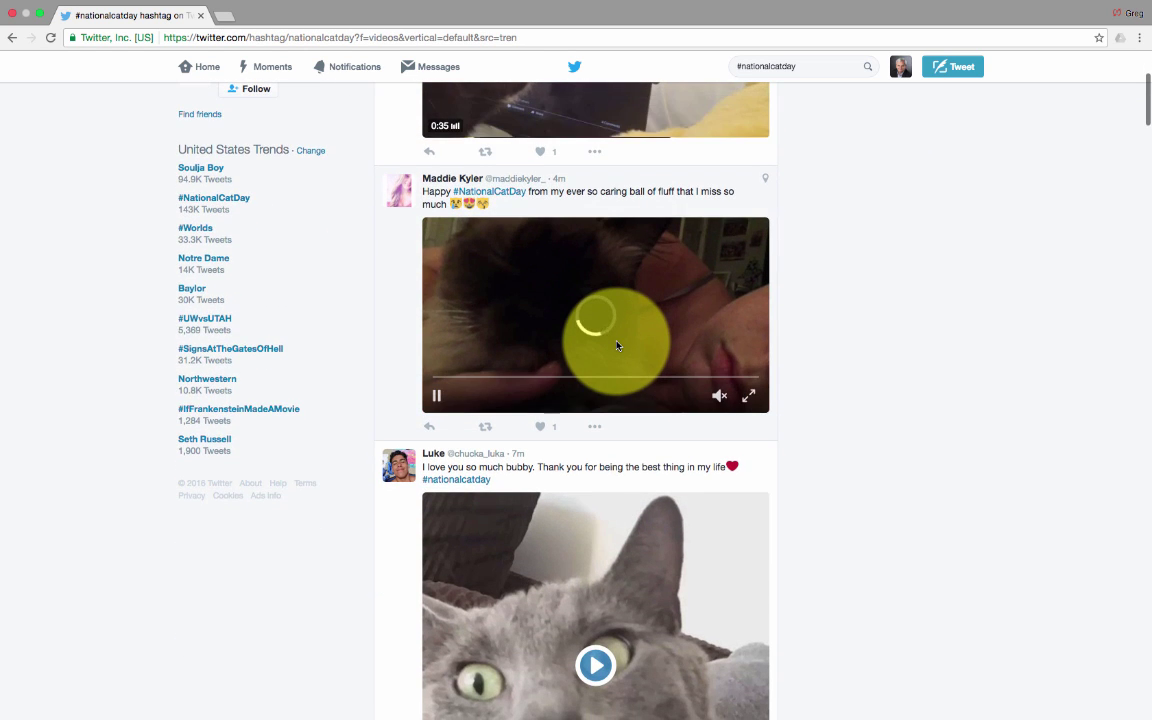
scroll("down", 3)
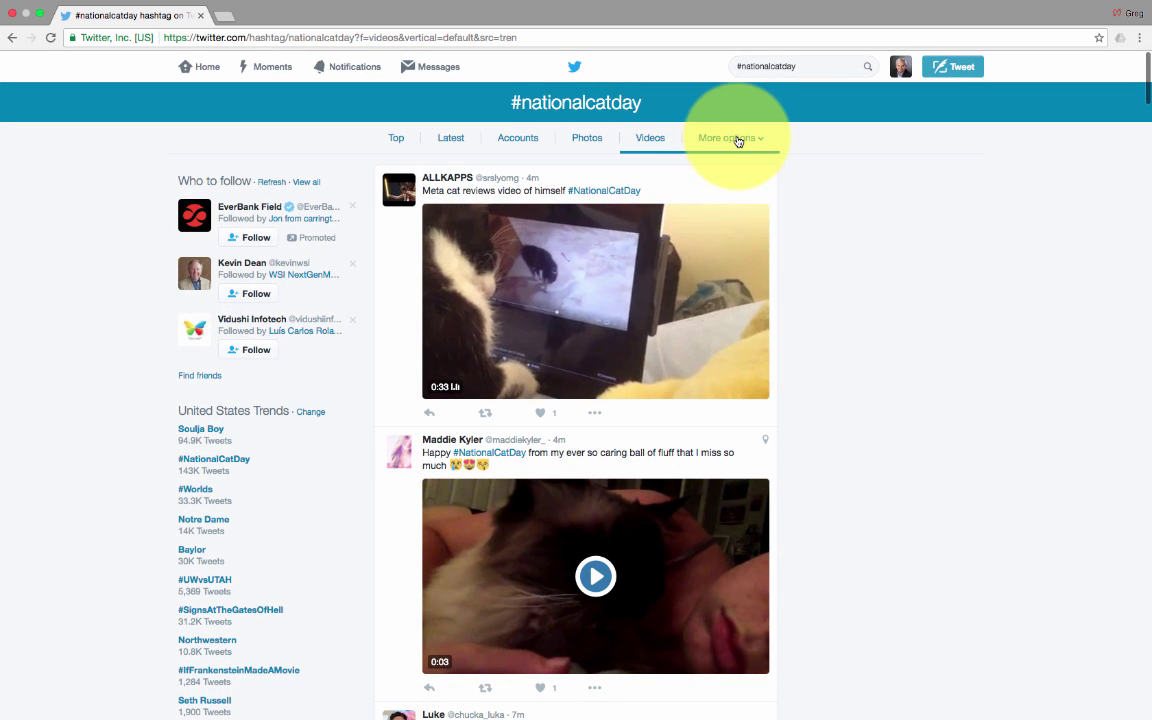
- Glance at the More search filter options, dismiss them, and go Home
left_click(727, 137)
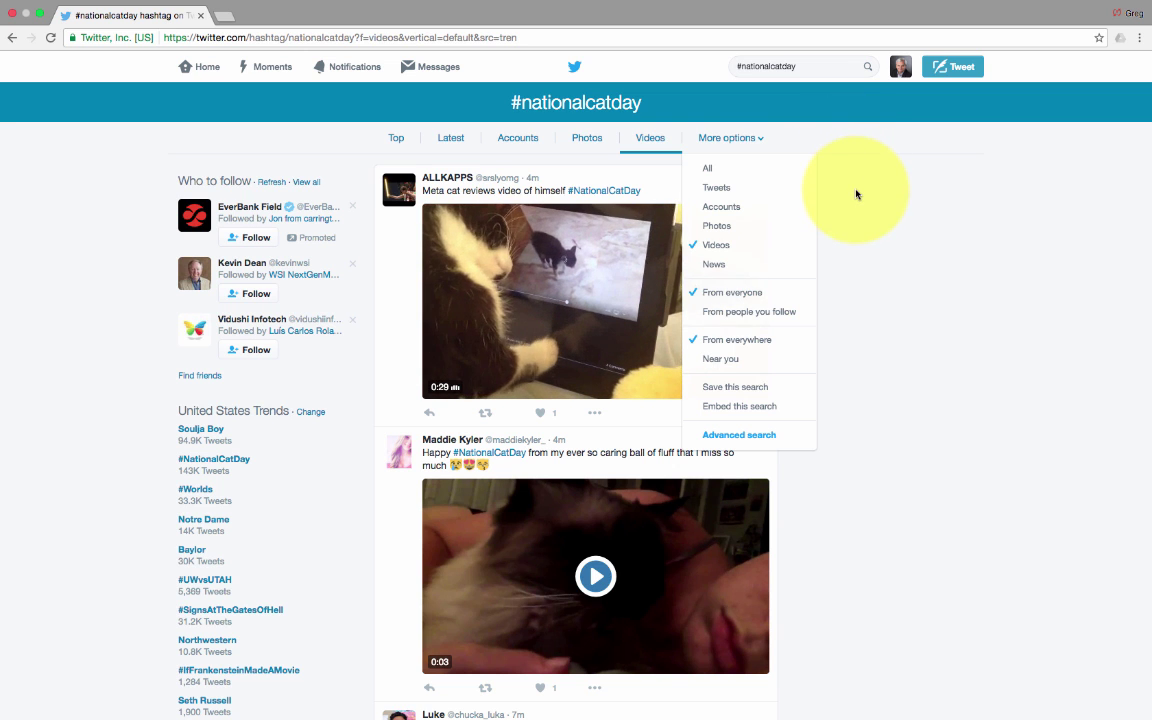
left_click(856, 193)
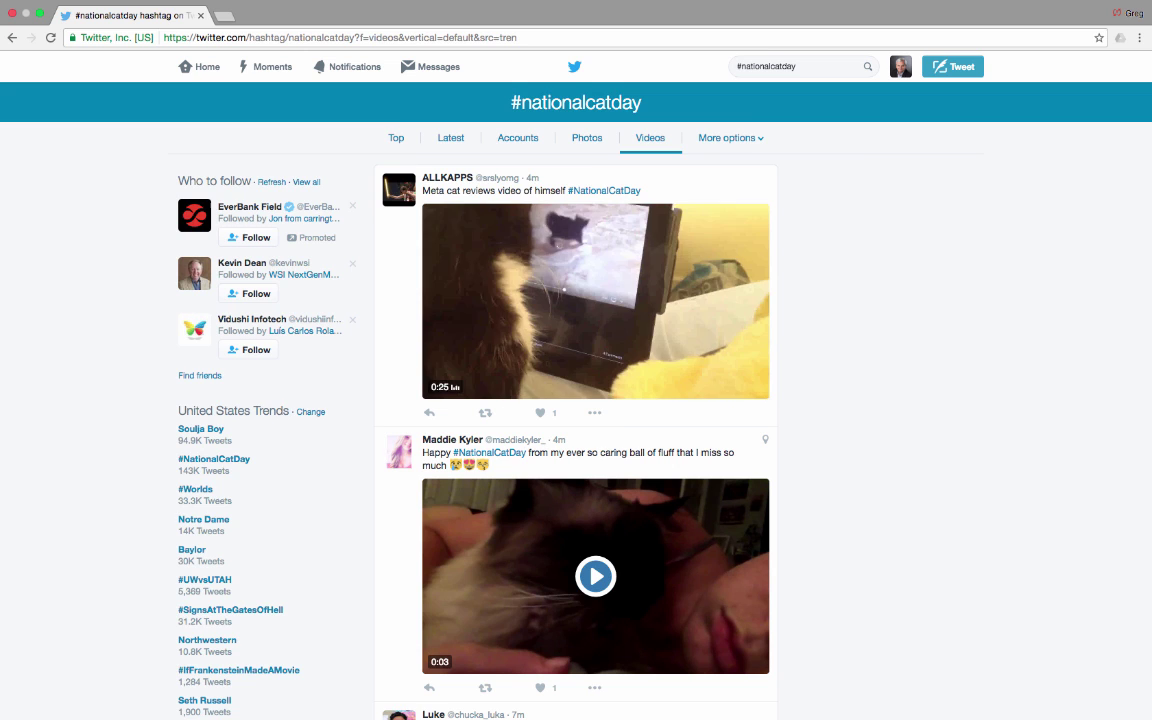
left_click(199, 66)
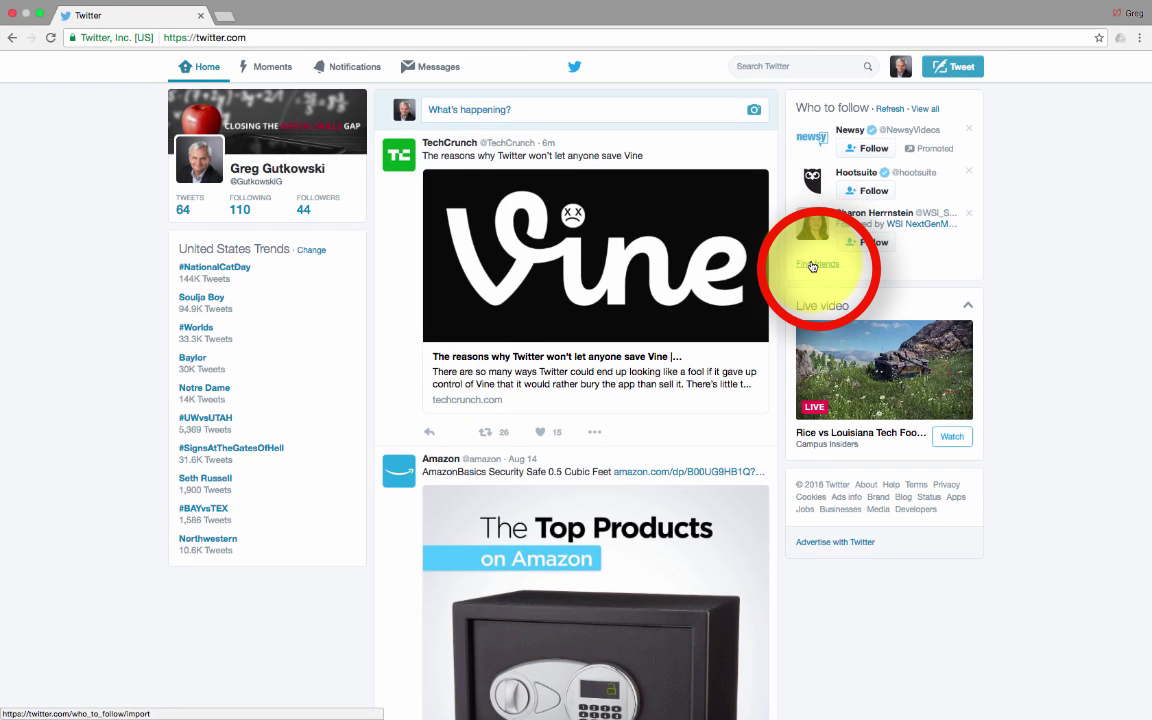
left_click(818, 264)
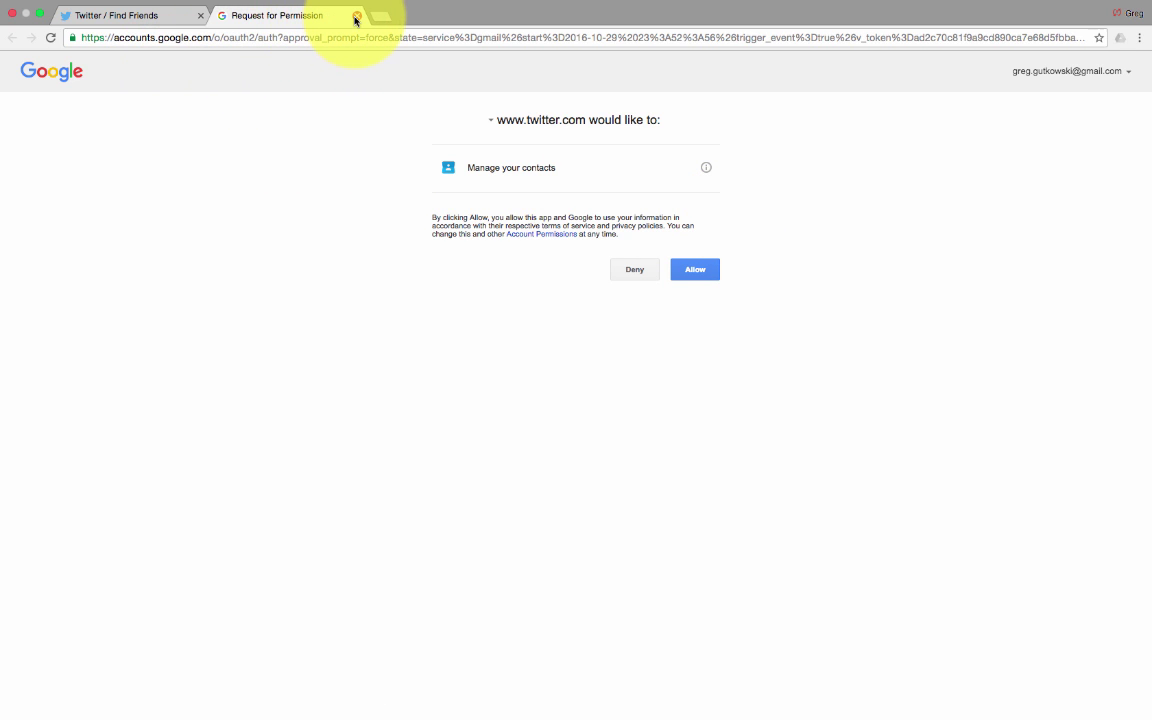
left_click(694, 269)
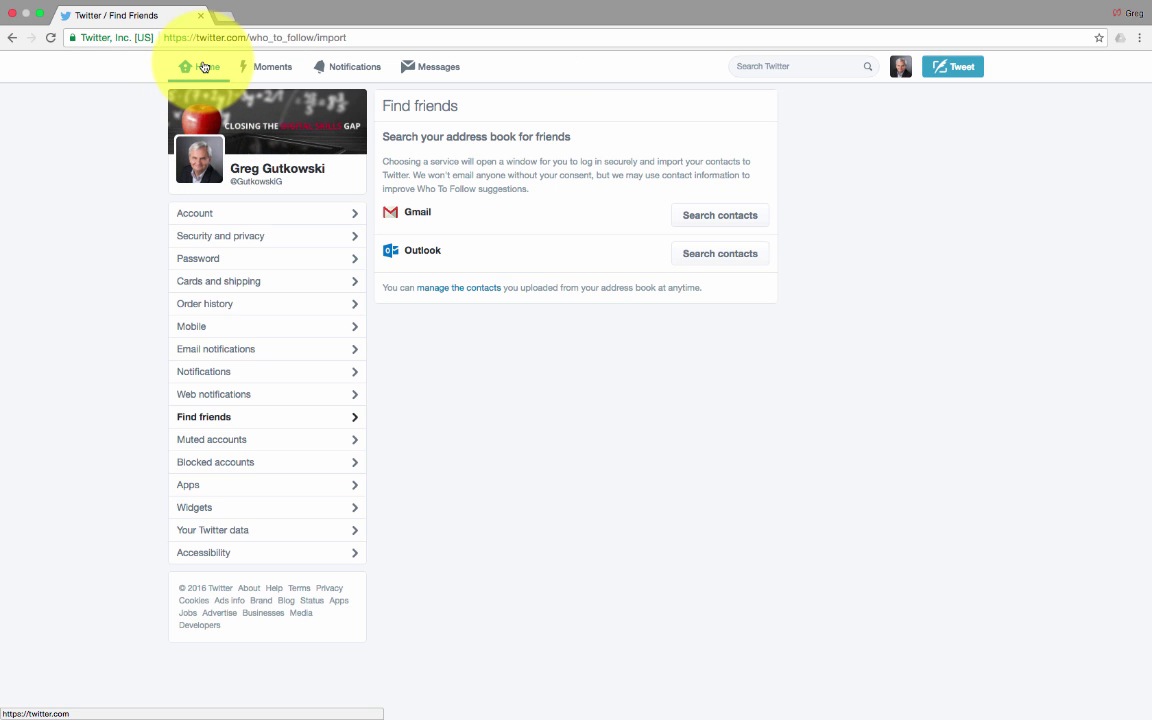
left_click(184, 66)
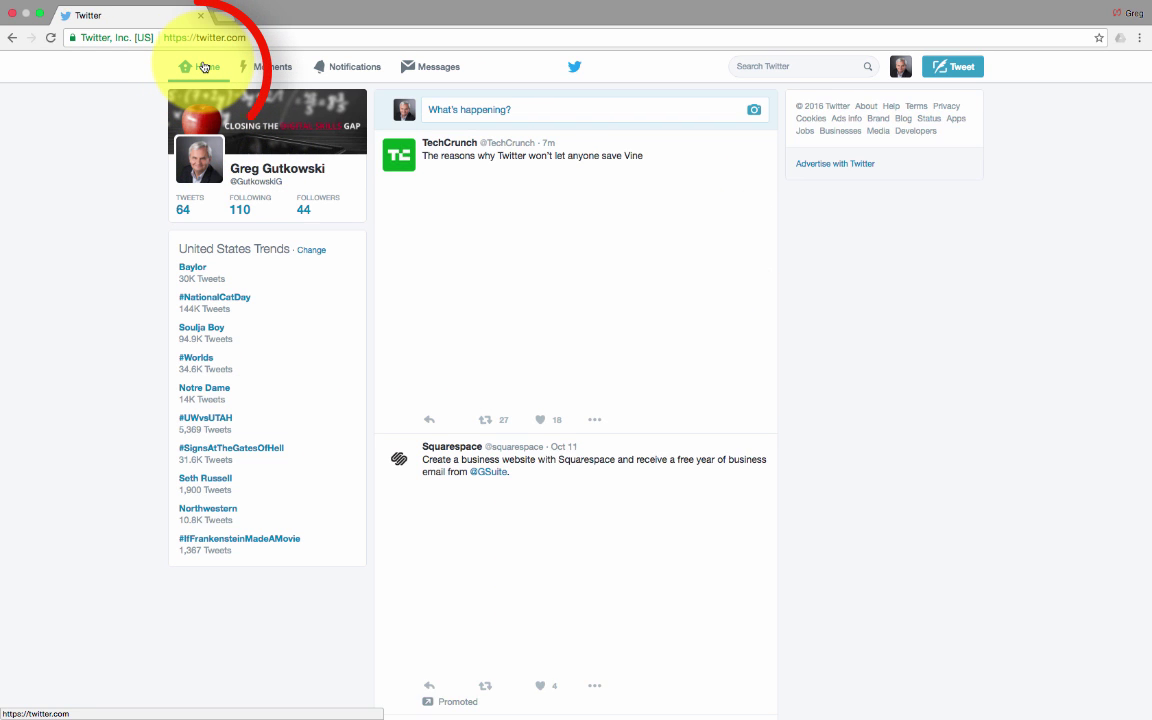